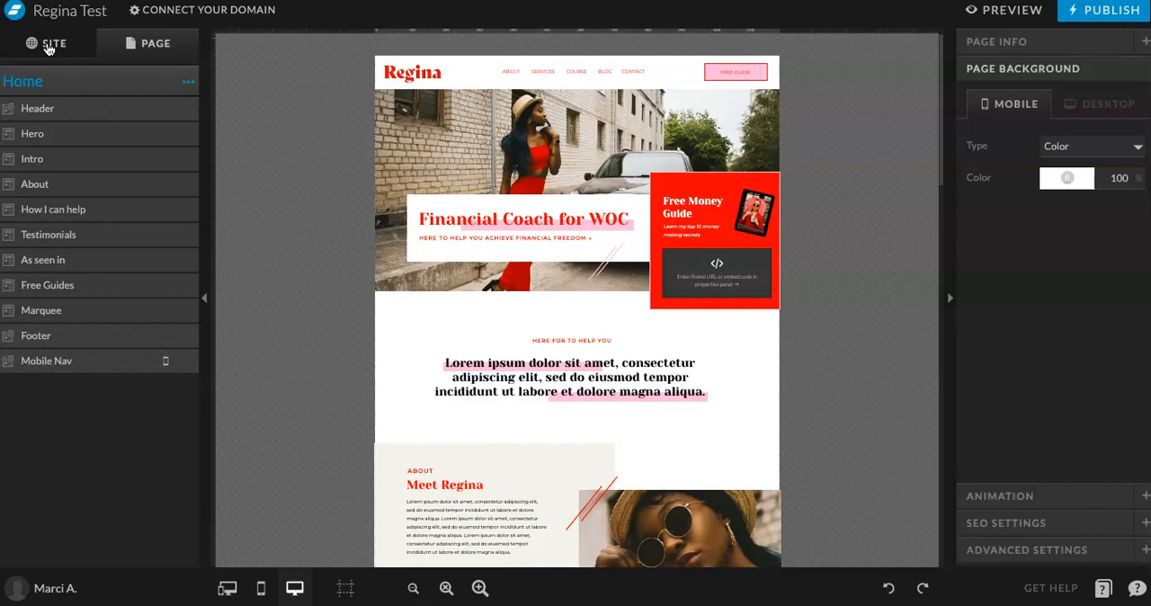
Show the site overview with Site Settings, Design Settings and the Pages list.
left_click(49, 43)
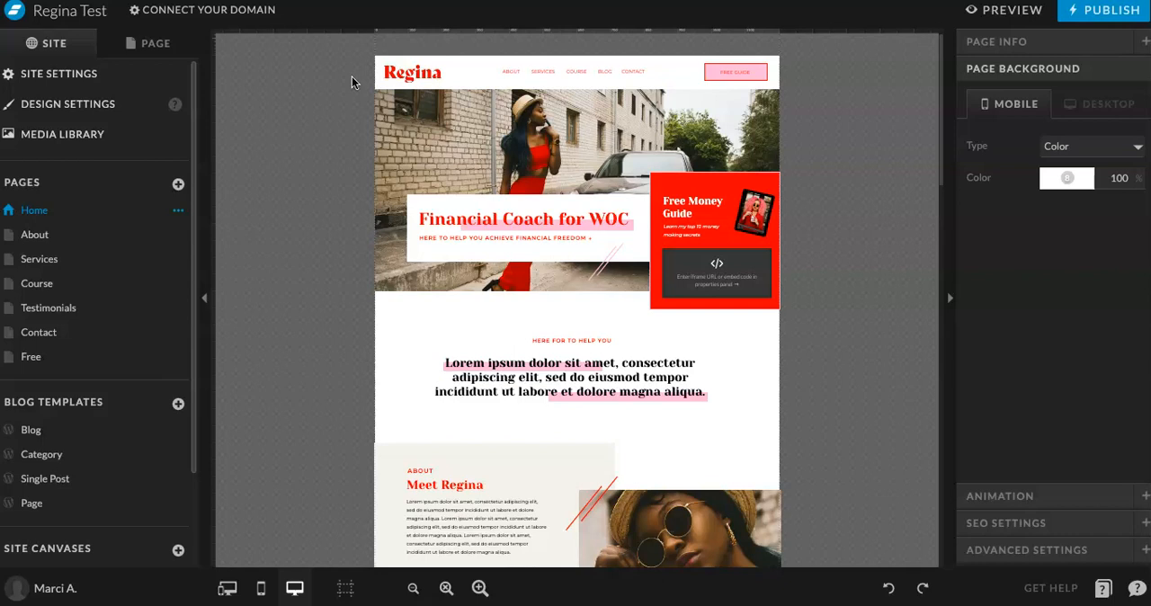
mouse_move(281, 239)
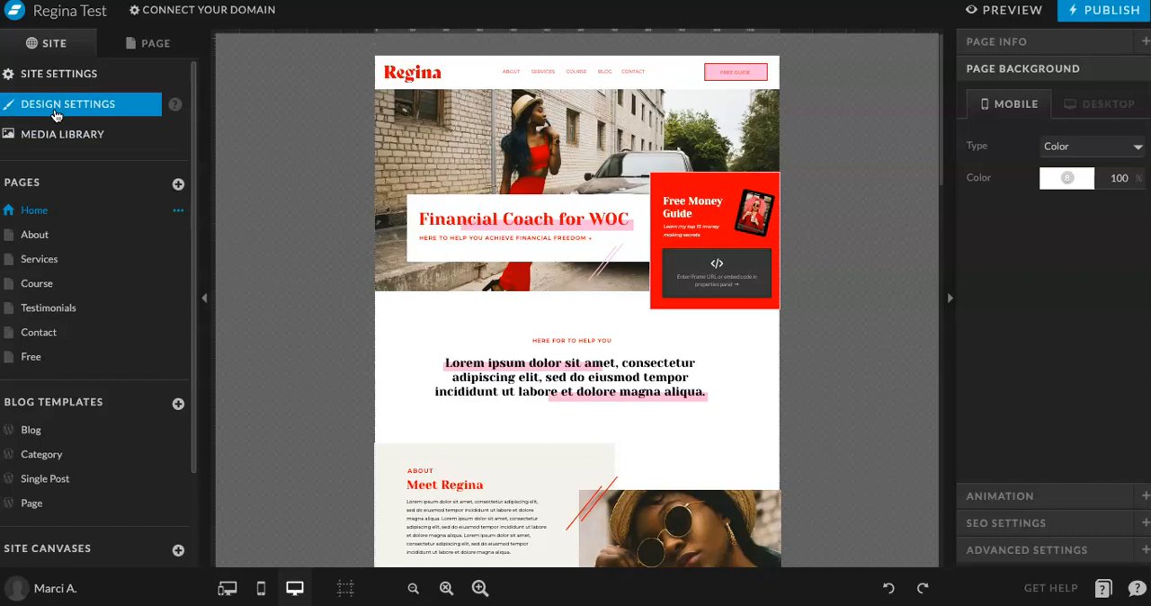
Set palette swatches 3, 4 and 5 to the green, gold and beige hex codes.
left_click(68, 104)
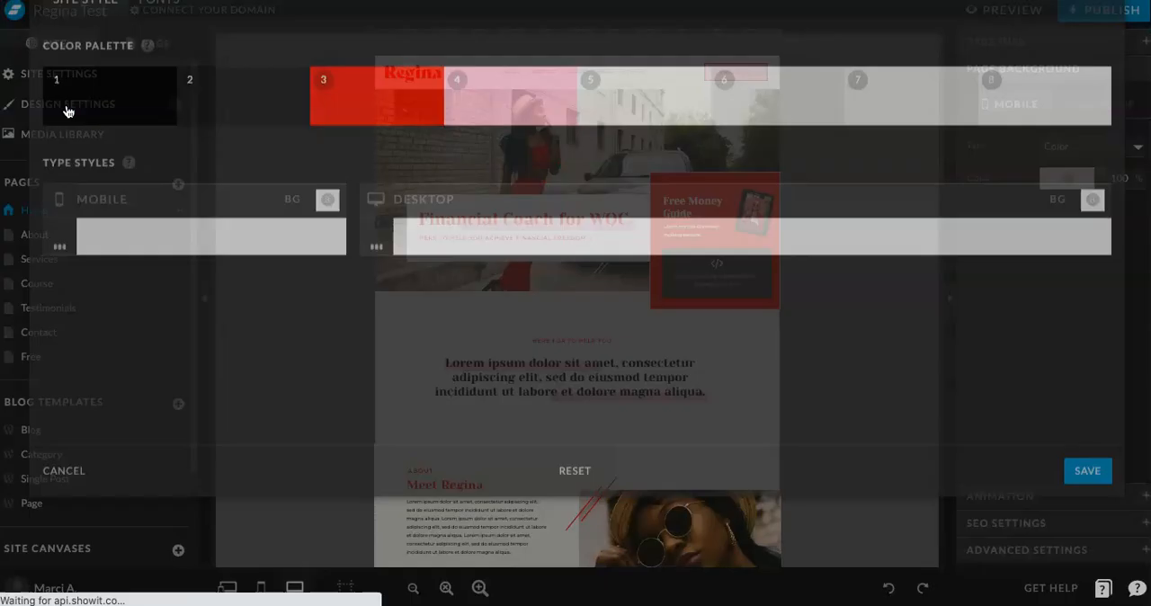
left_click(67, 104)
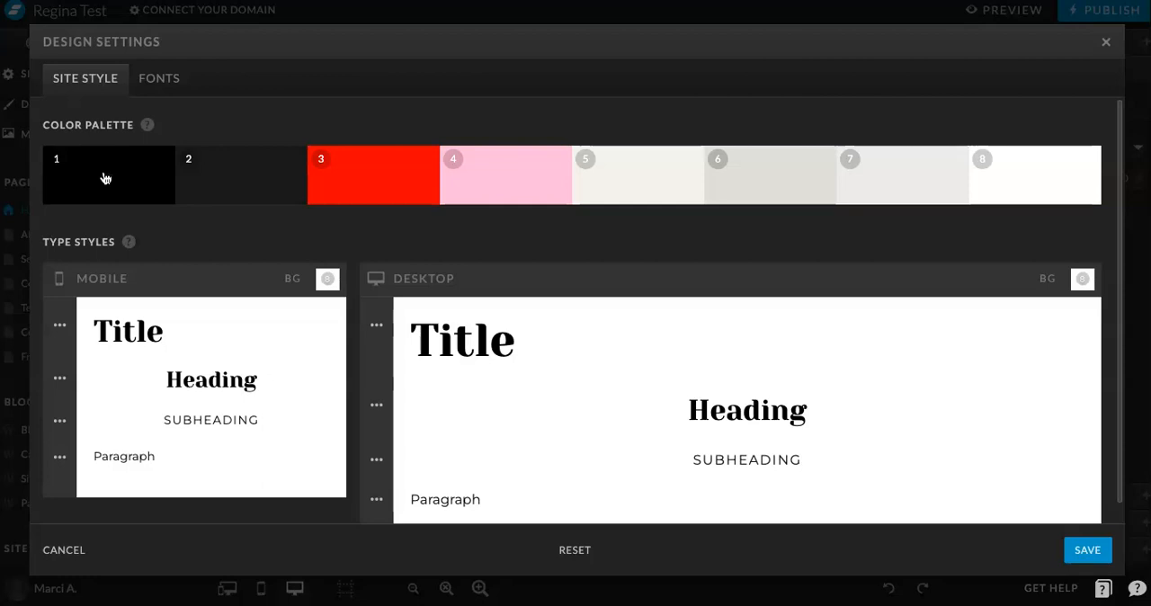
mouse_move(479, 277)
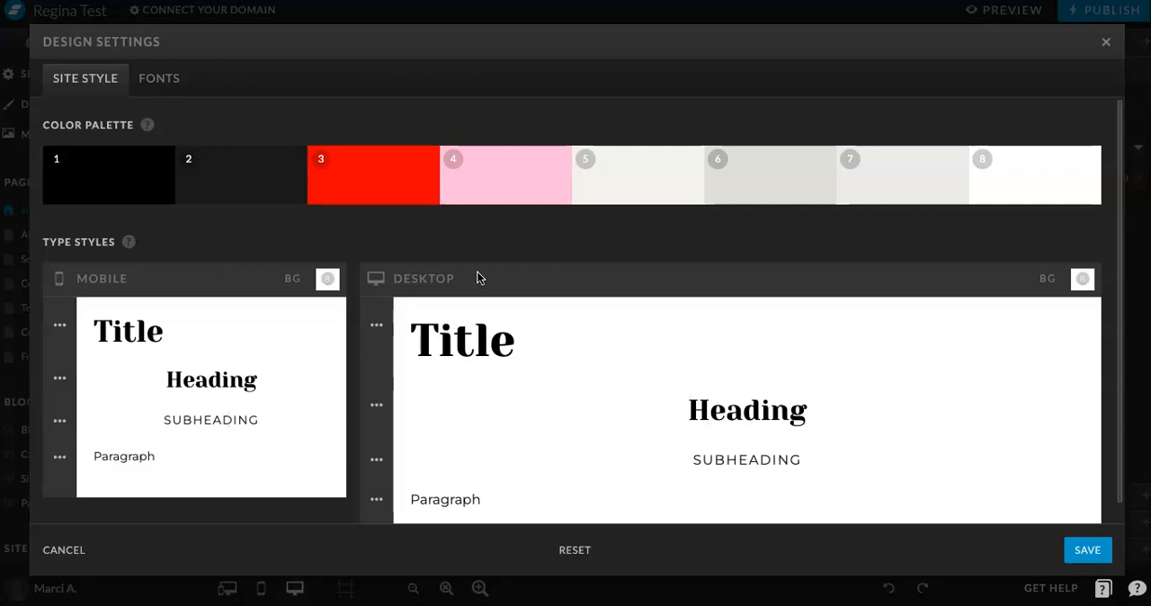
mouse_move(600, 200)
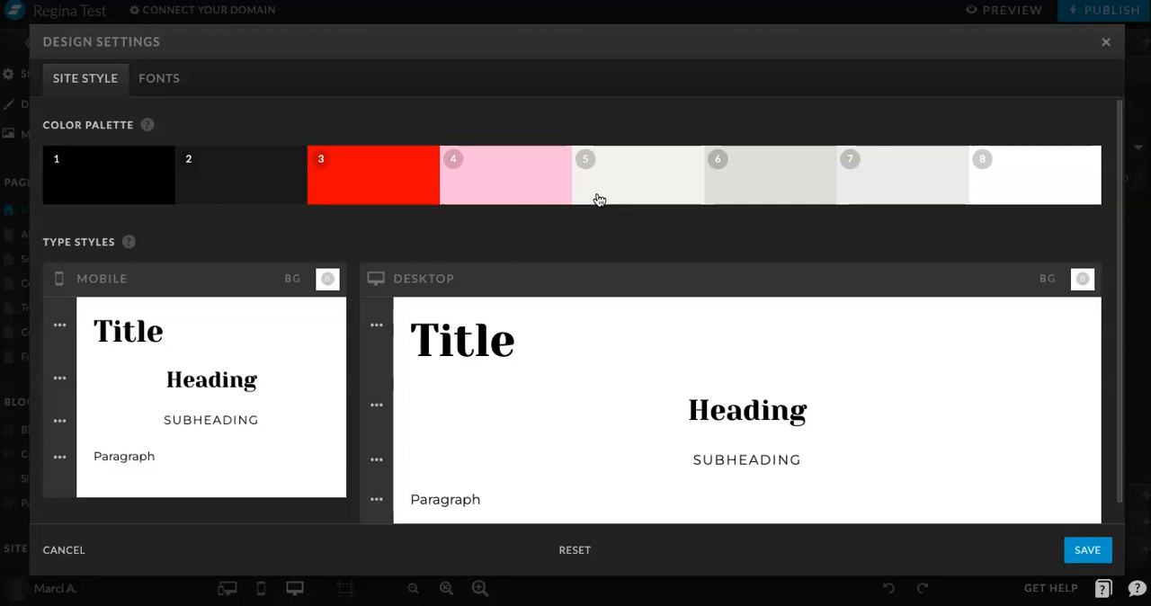
mouse_move(326, 260)
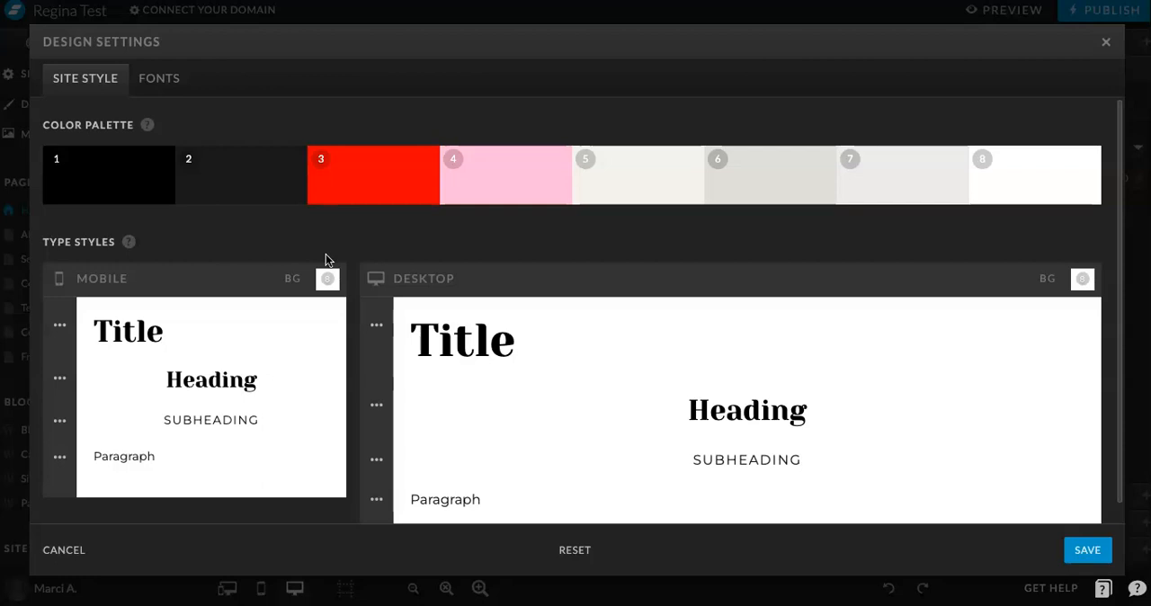
mouse_move(417, 392)
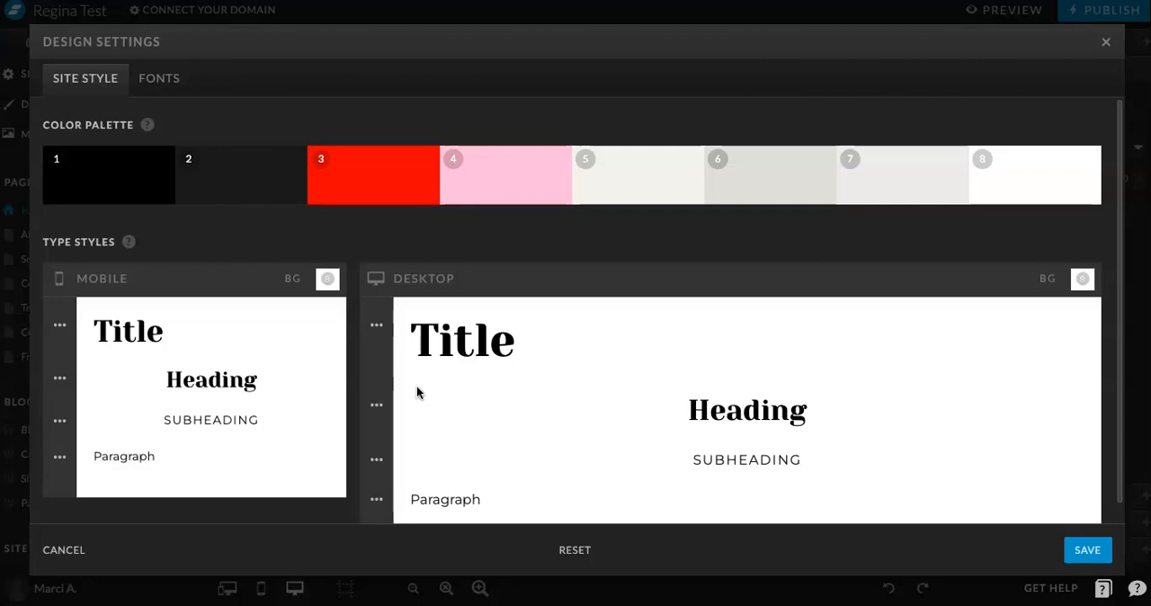
mouse_move(827, 214)
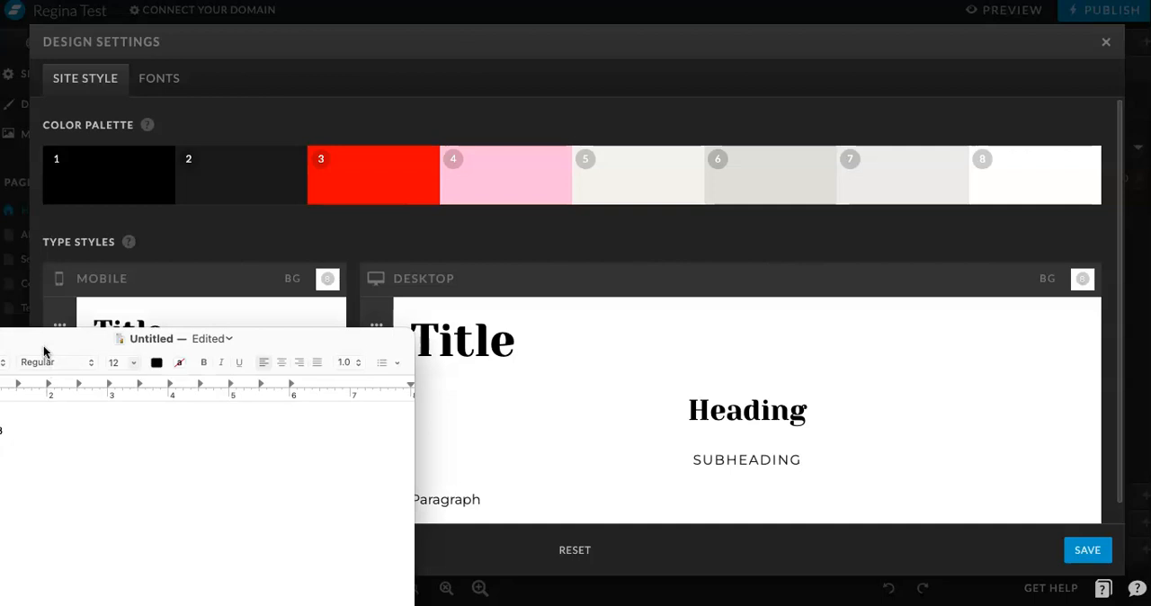
left_click(340, 201)
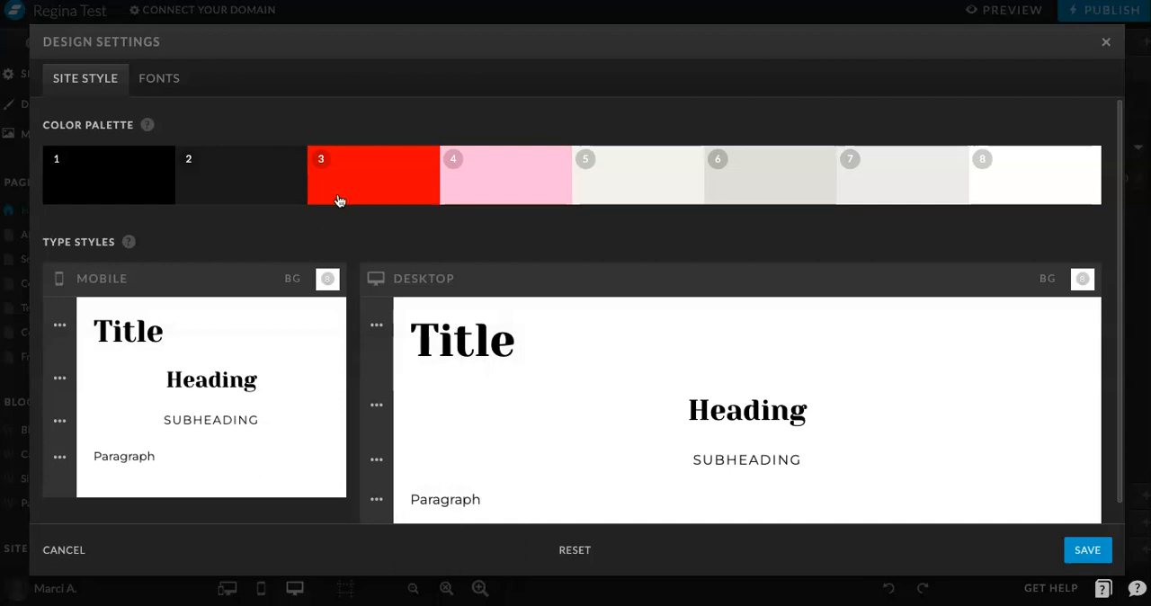
left_click(504, 174)
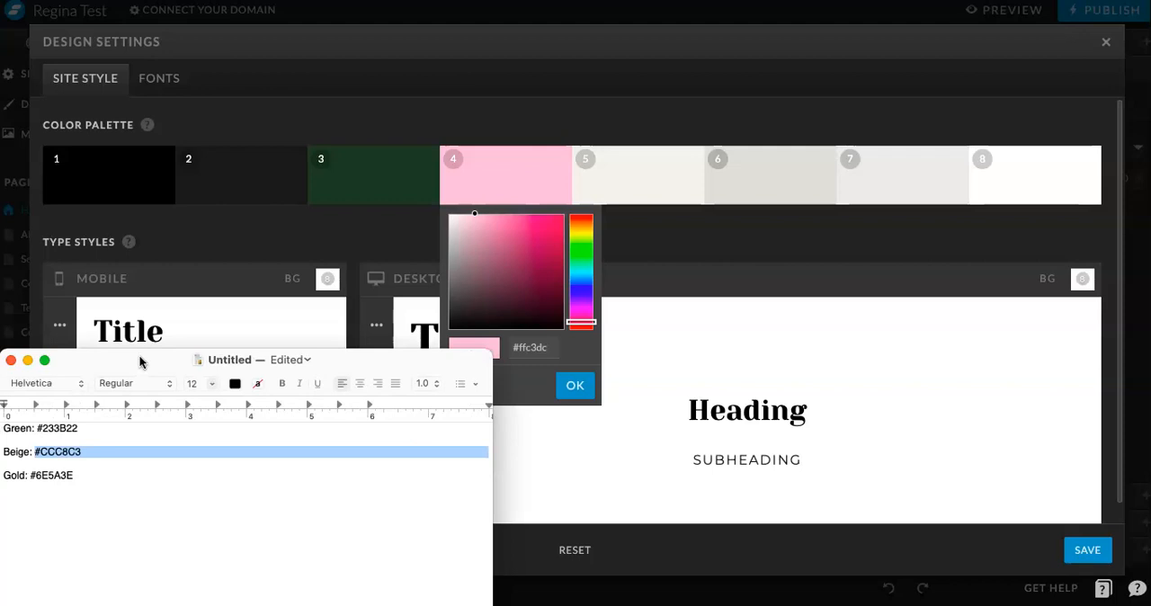
left_click(575, 384)
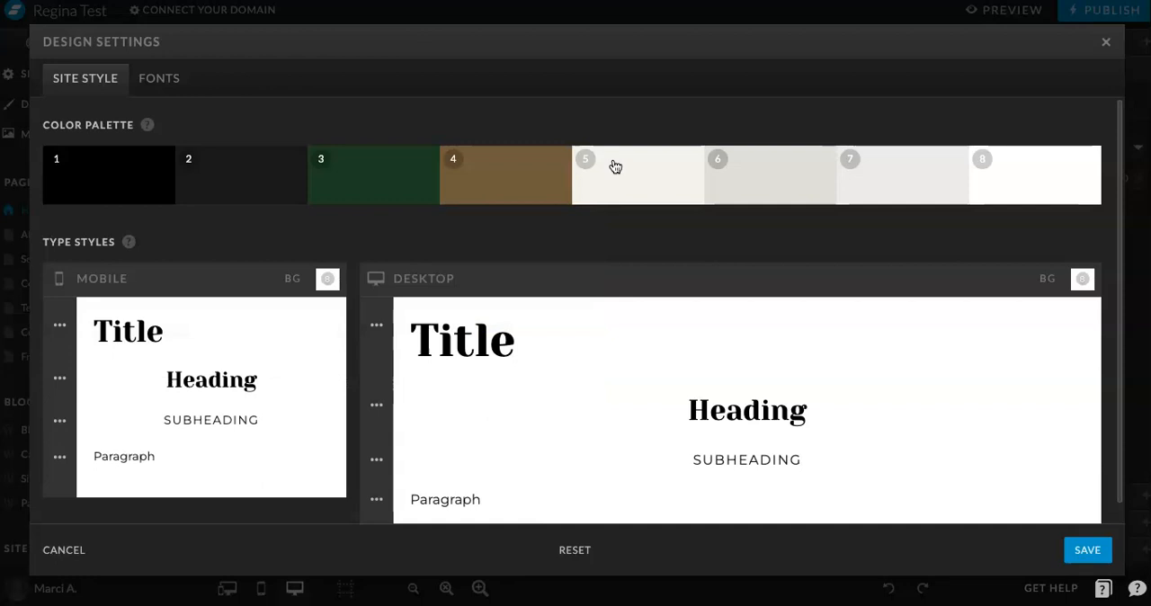
left_click(636, 174)
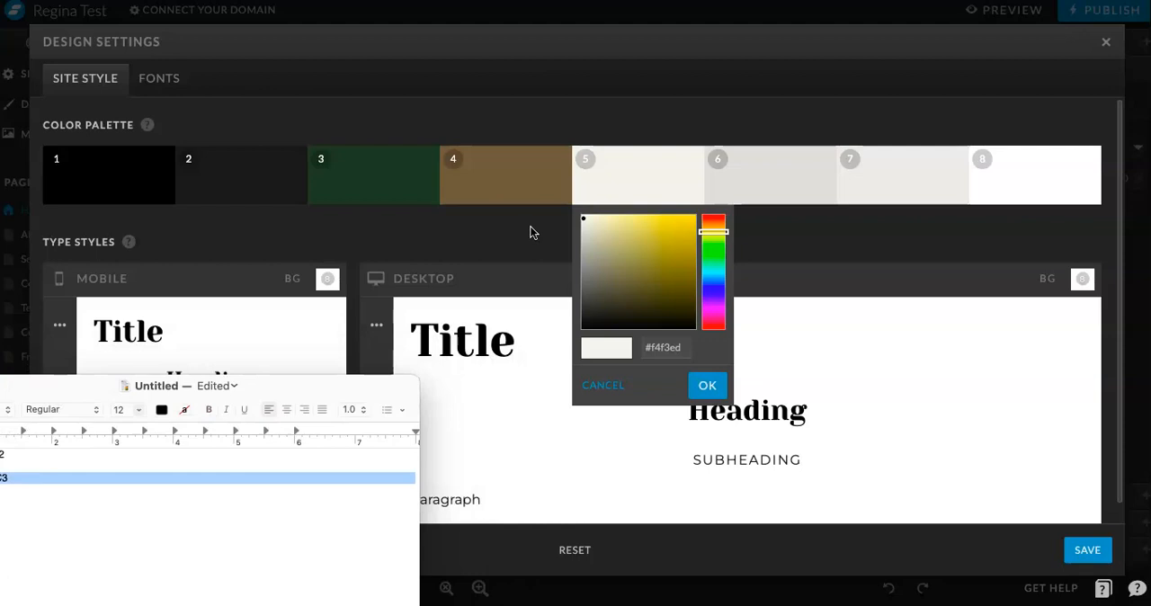
left_click(707, 385)
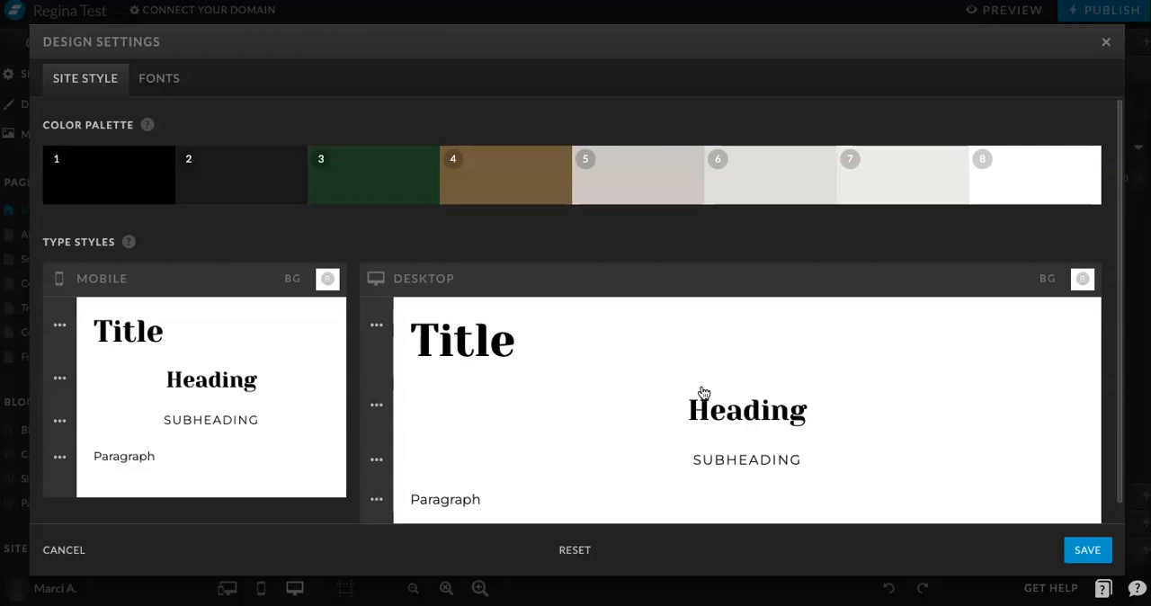
mouse_move(89, 350)
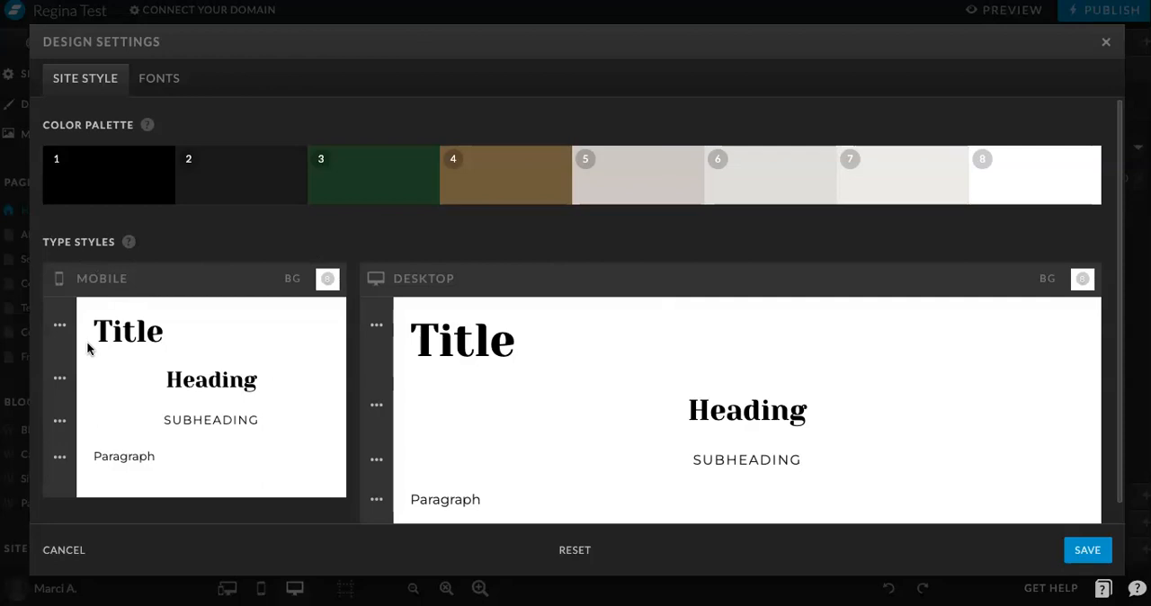
mouse_move(376, 324)
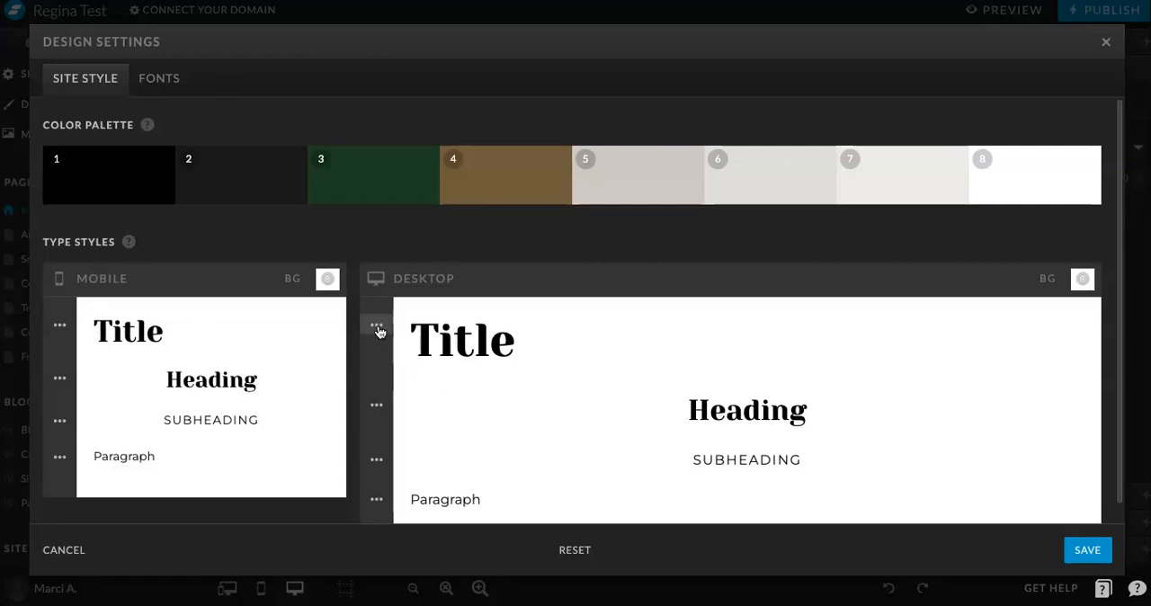
mouse_move(379, 415)
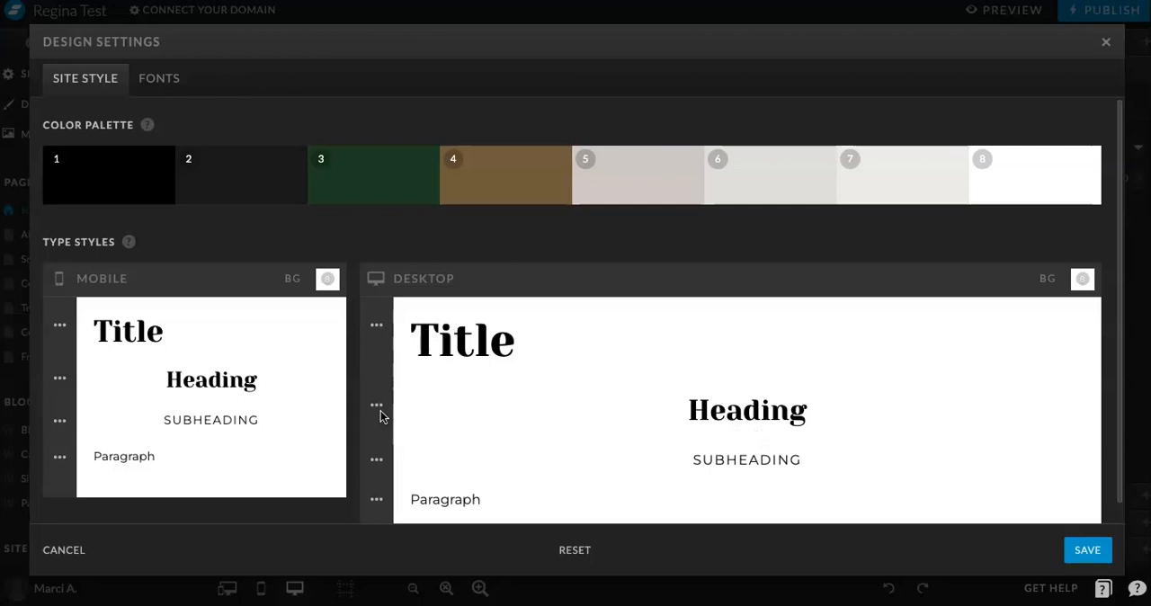
Open the desktop Heading type style settings and its font list.
left_click(376, 324)
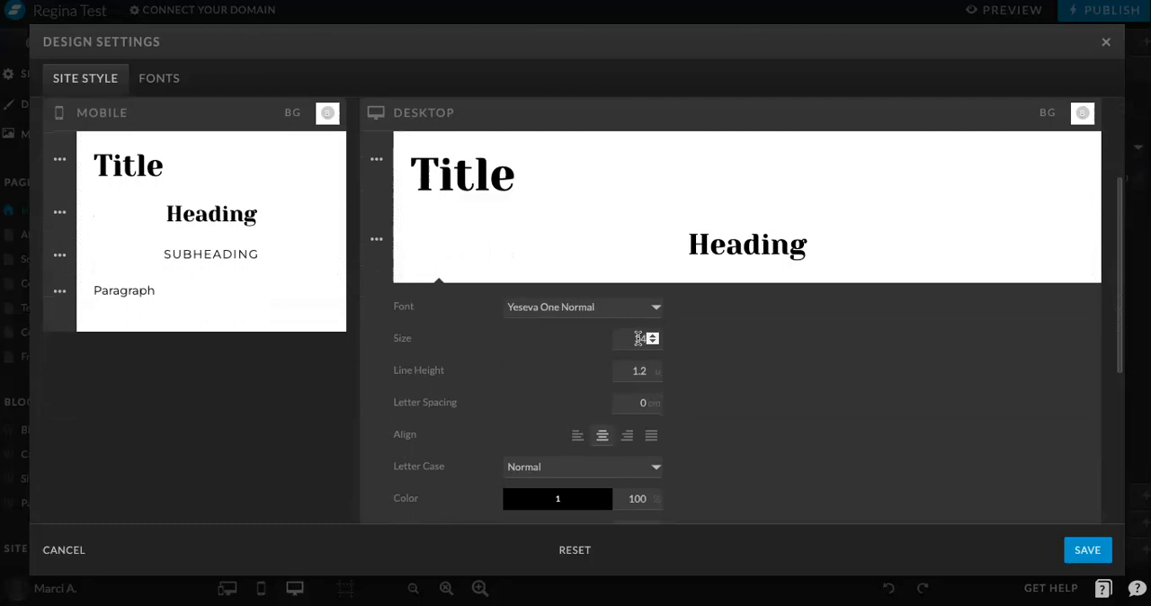
left_click(582, 307)
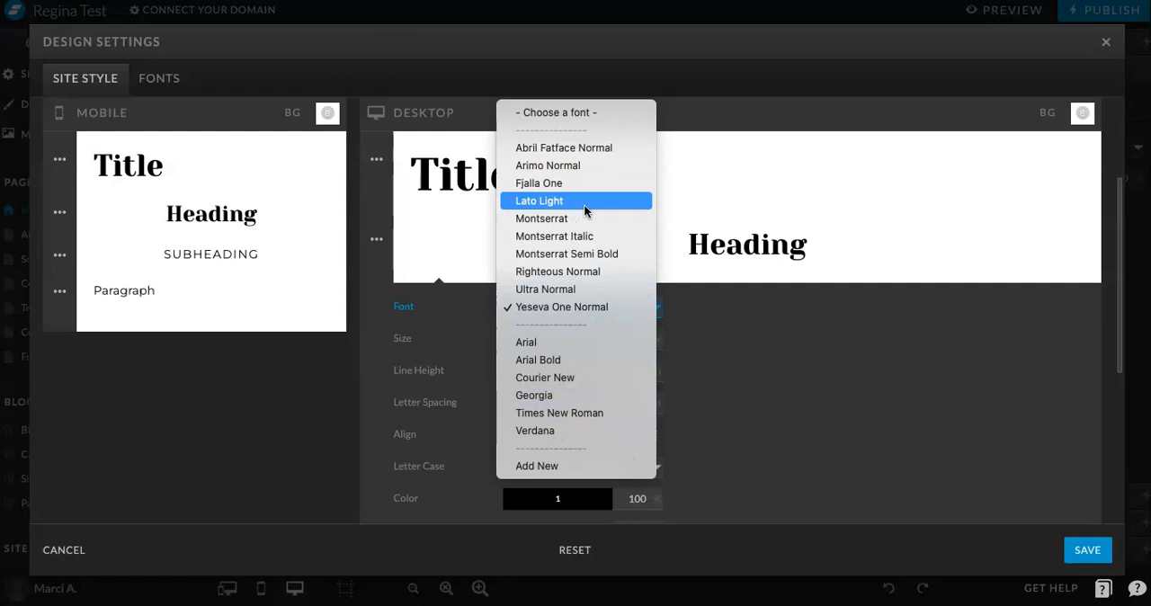
Add a Google font to the site from the Fonts tab of Design Settings.
left_click(158, 78)
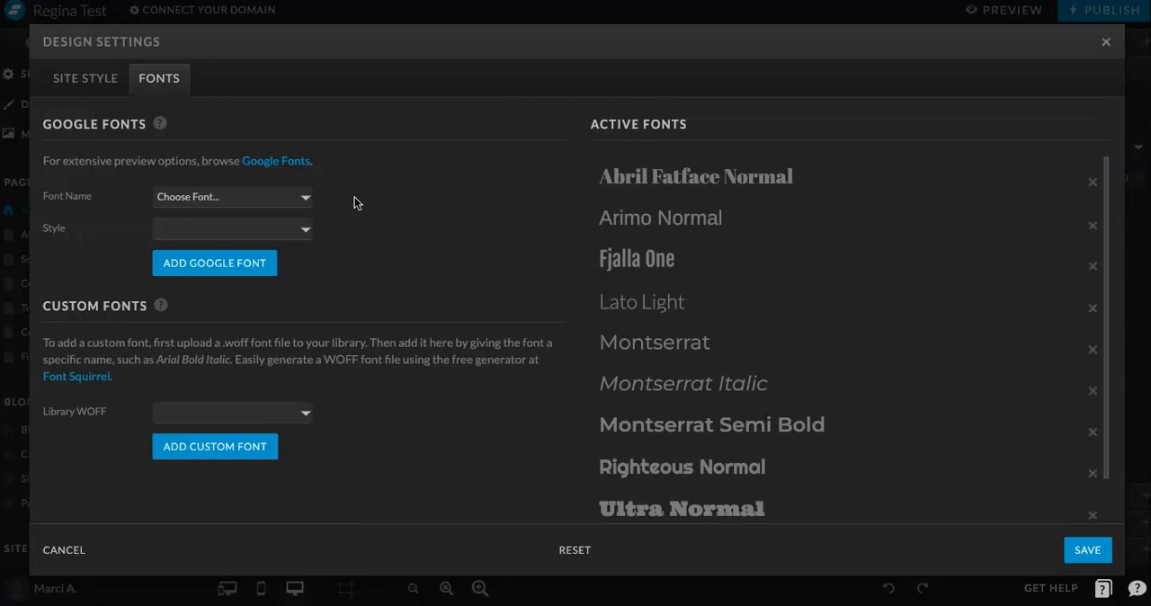
mouse_move(213, 367)
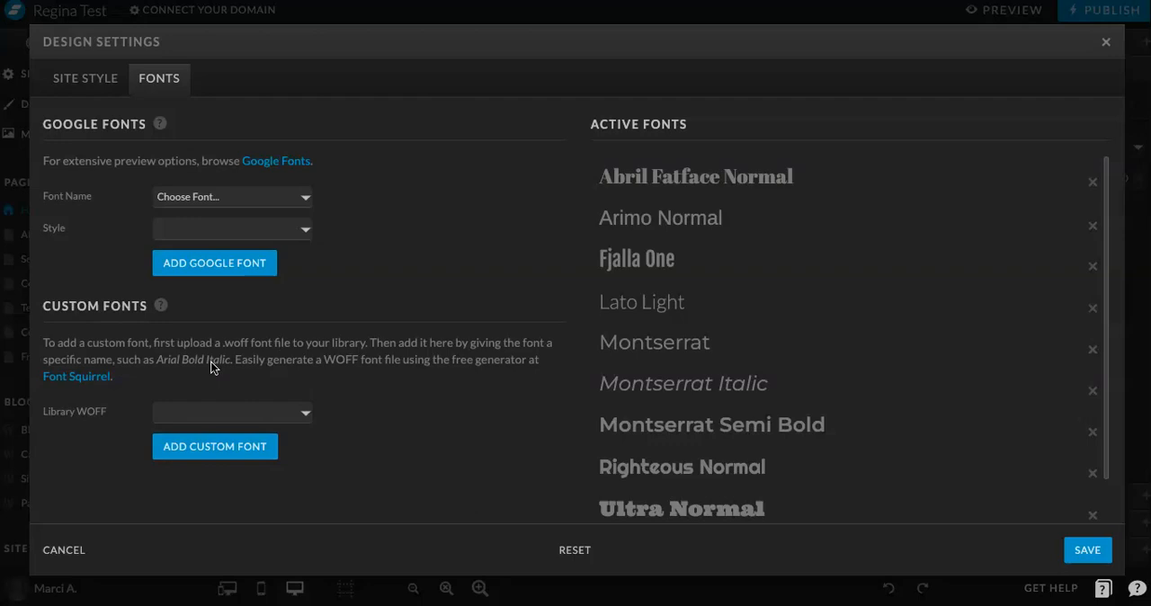
mouse_move(214, 263)
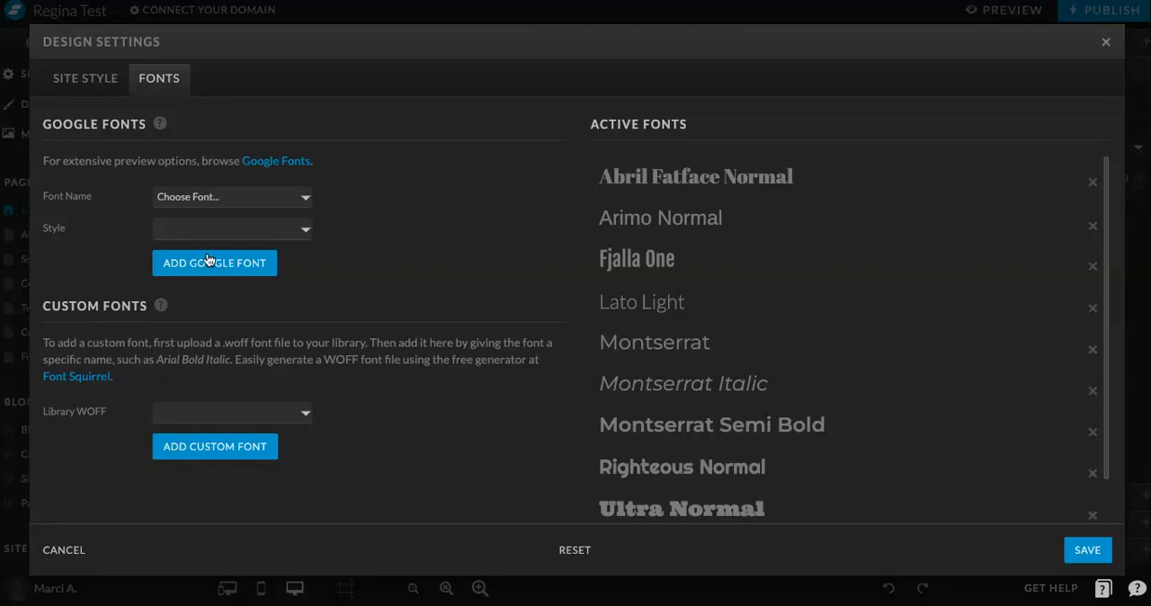
left_click(232, 196)
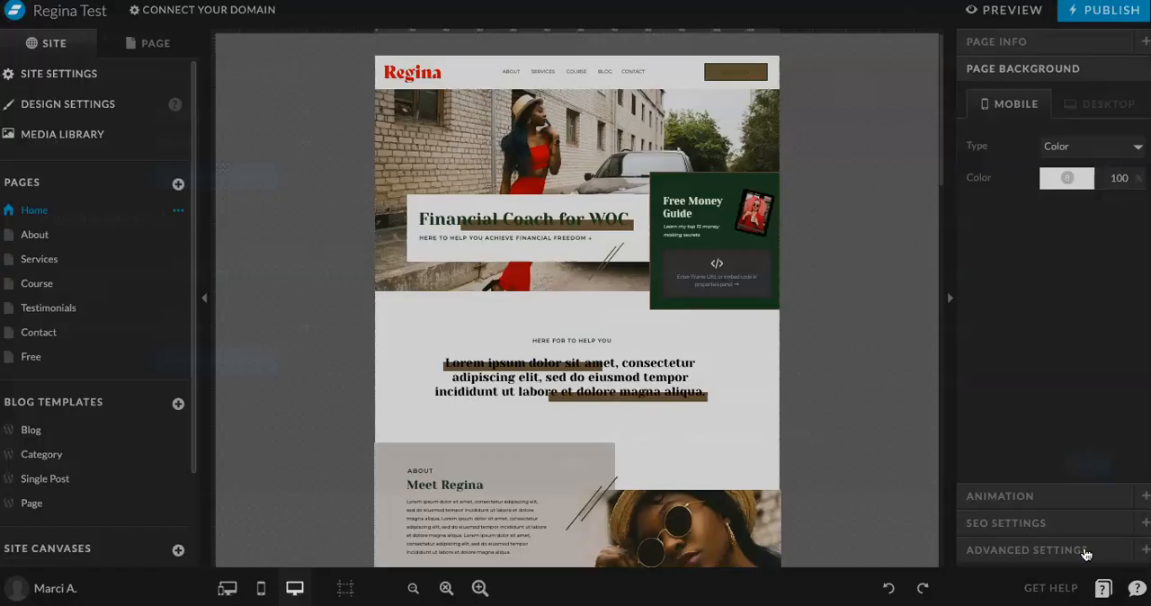
left_click(67, 104)
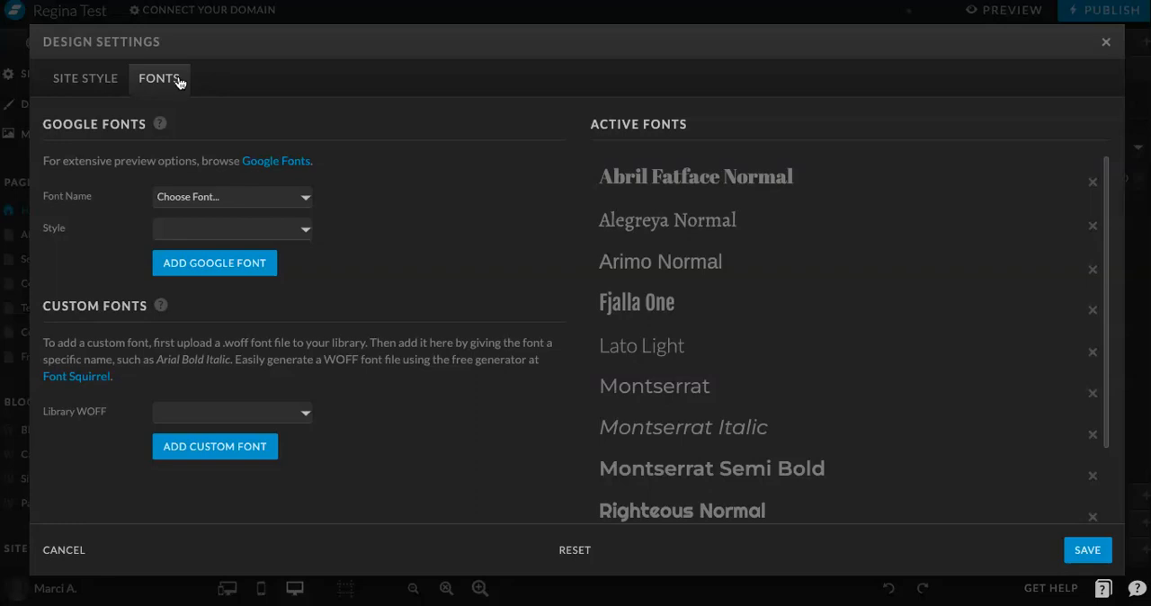
left_click(84, 78)
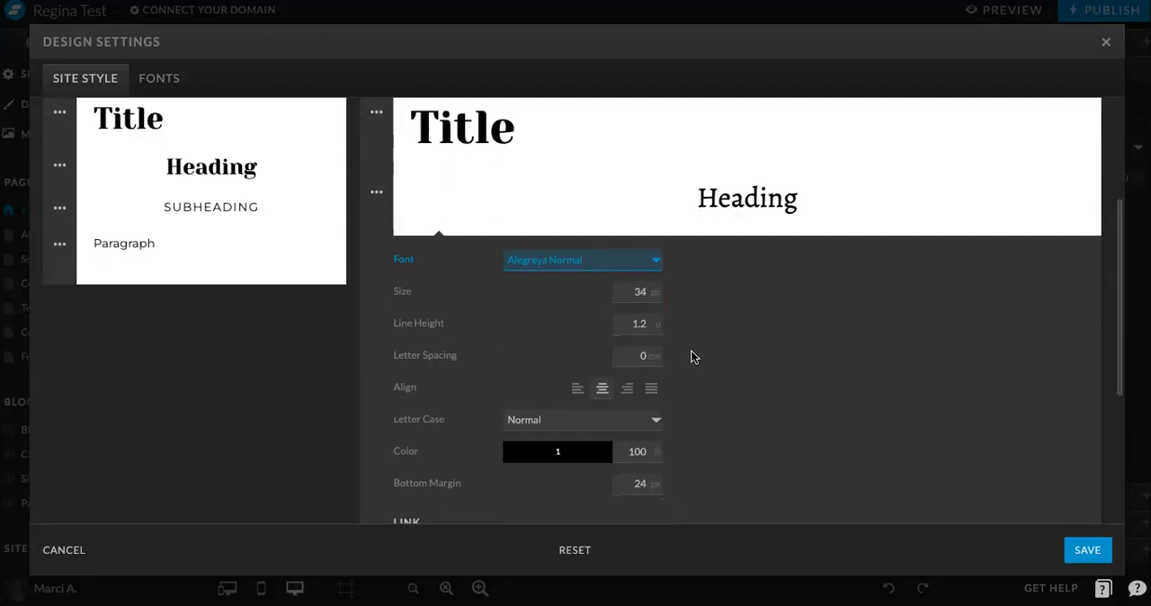
left_click(582, 259)
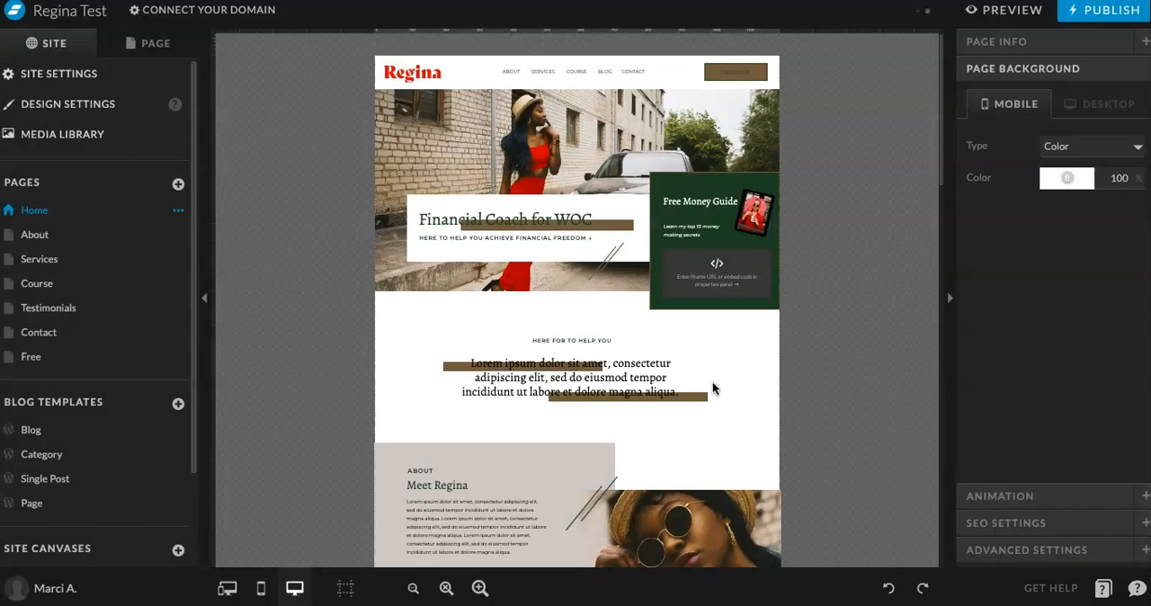
mouse_move(310, 390)
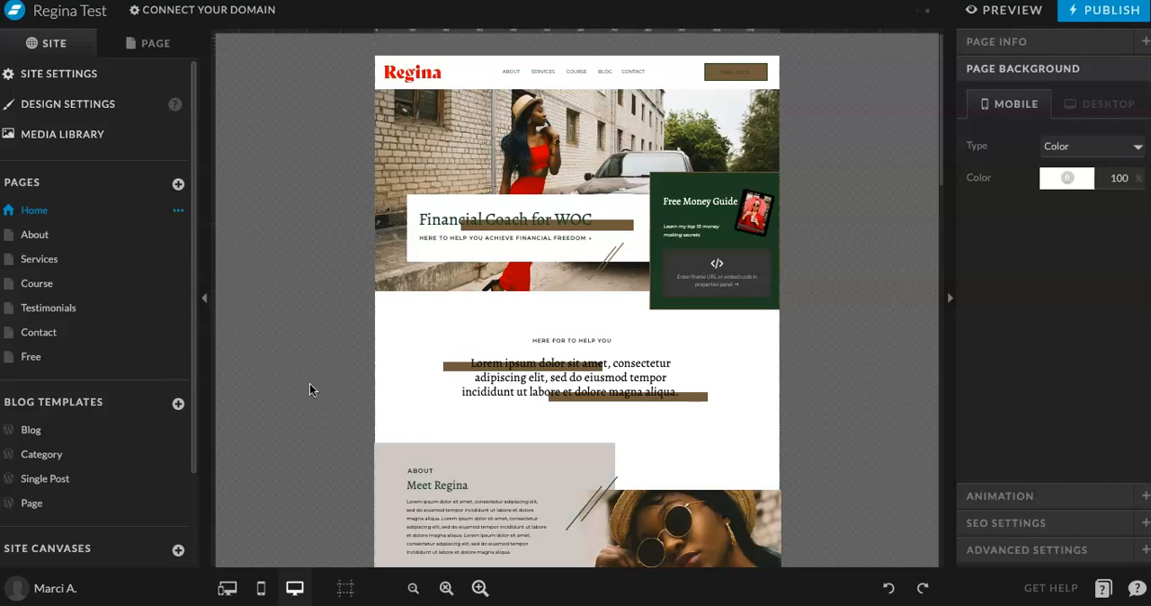
Show the home page's section list and scroll through the page to the Hero elements.
left_click(479, 588)
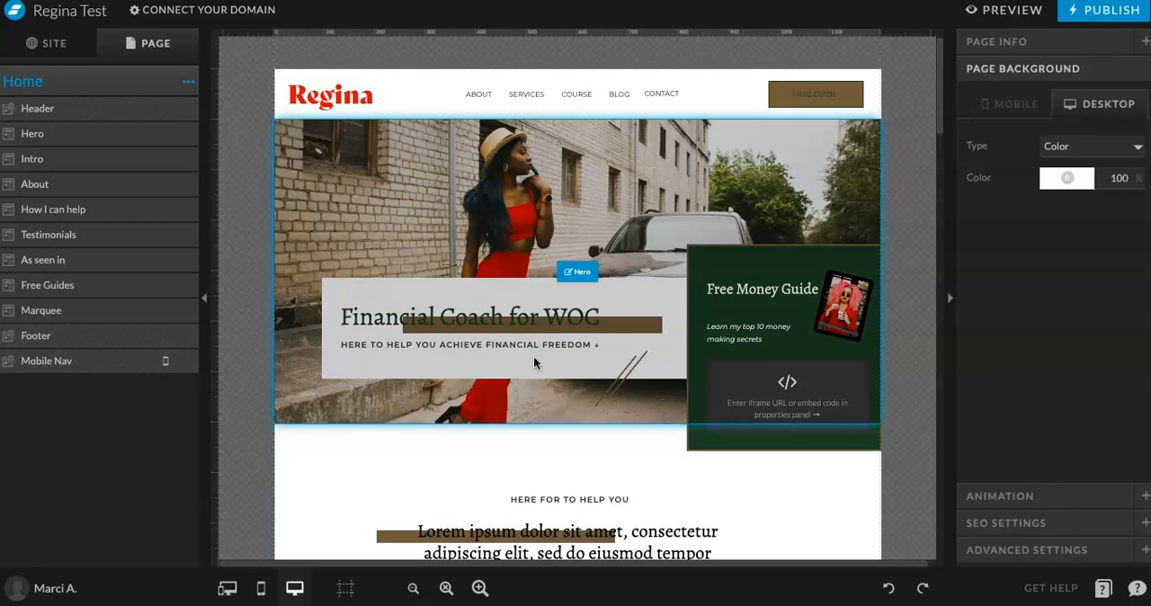
scroll("down", 3)
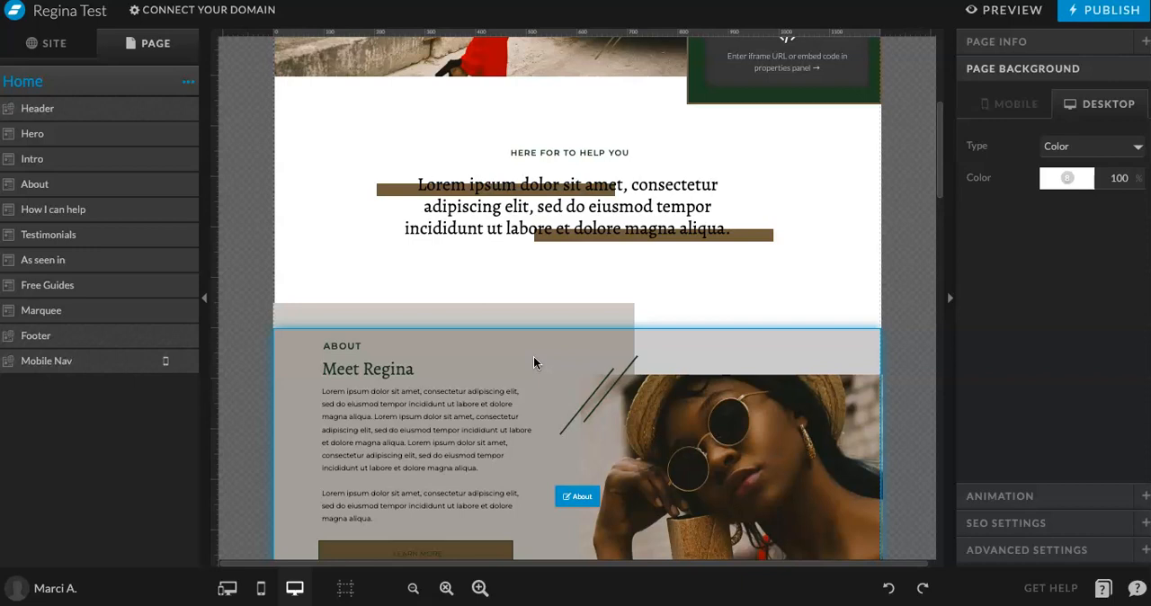
scroll("down", 3)
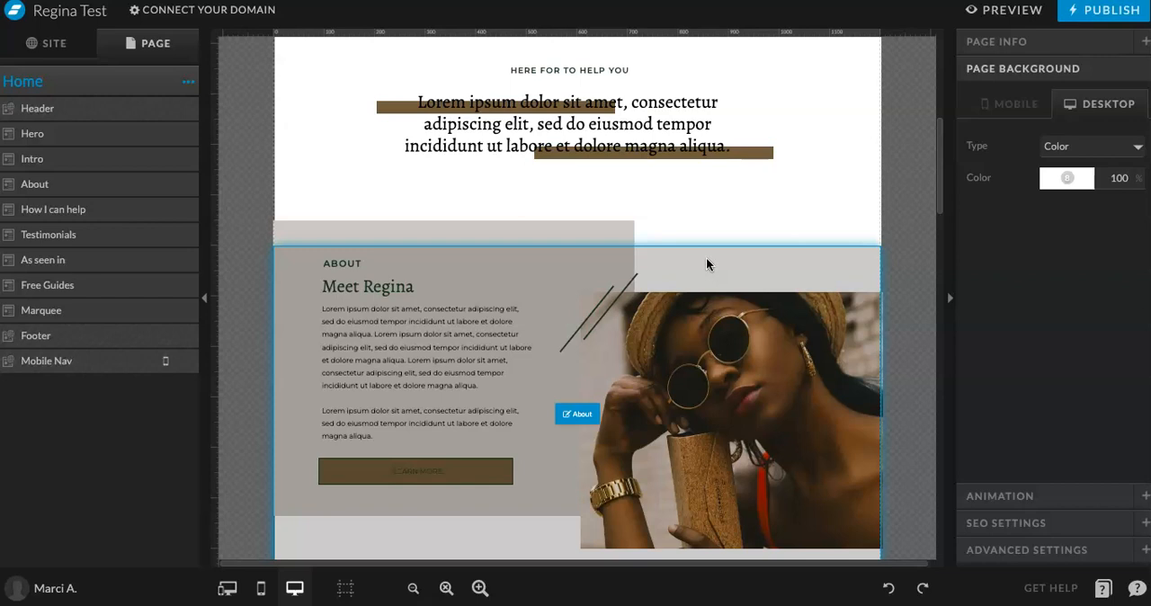
scroll("up", 3)
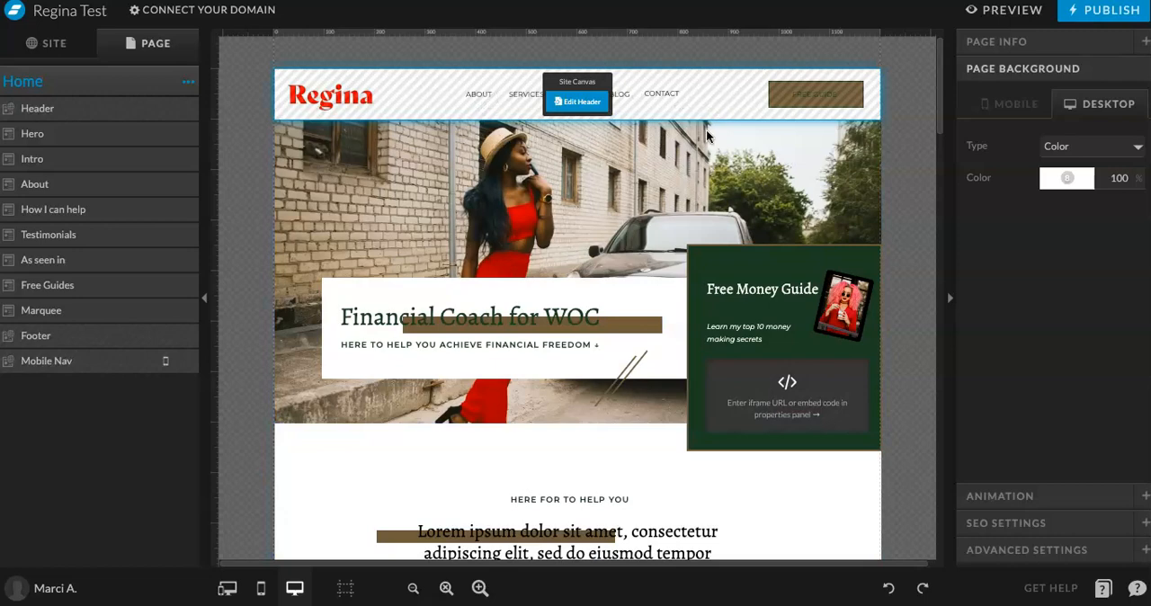
scroll("down", 3)
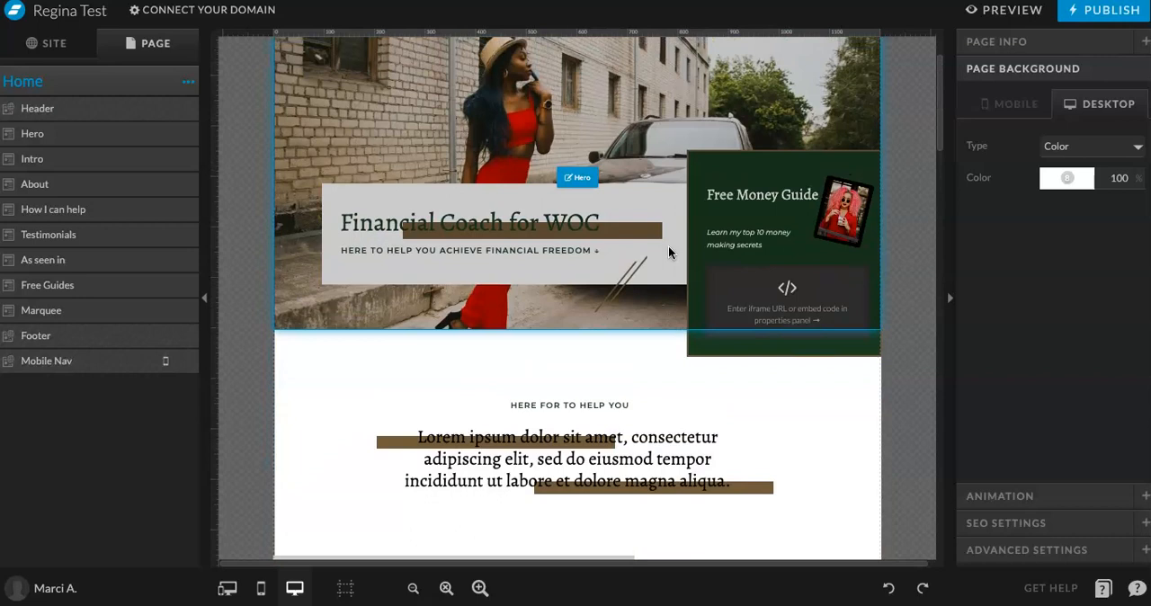
scroll("down", 3)
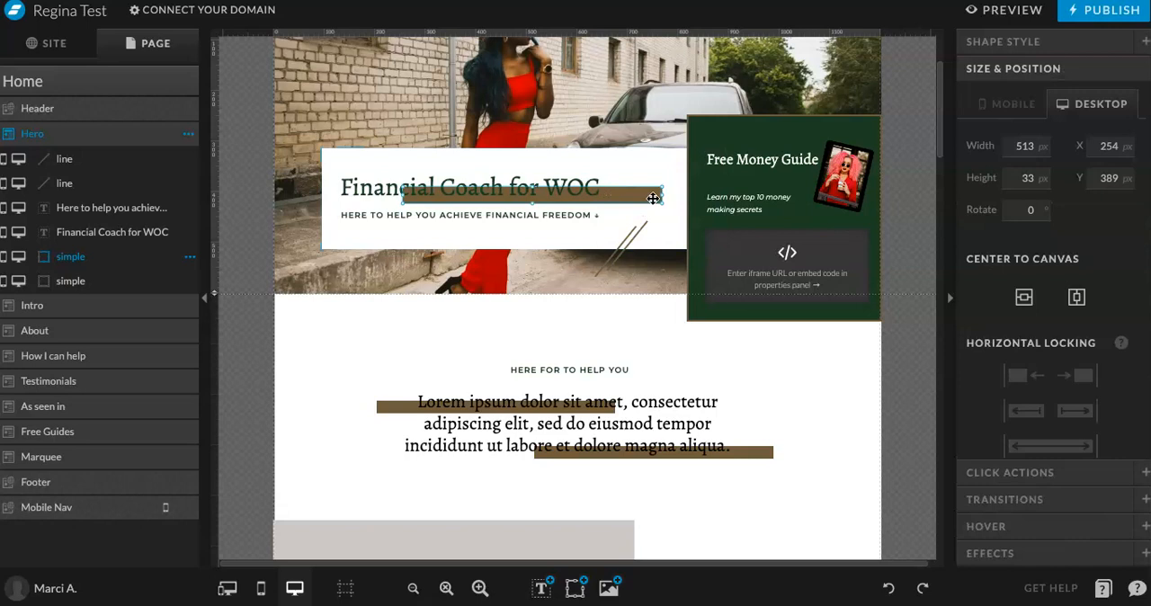
Narrow the hero heading bar to 408 px and colour it palette colour 5.
left_click_drag(655, 197, 618, 197)
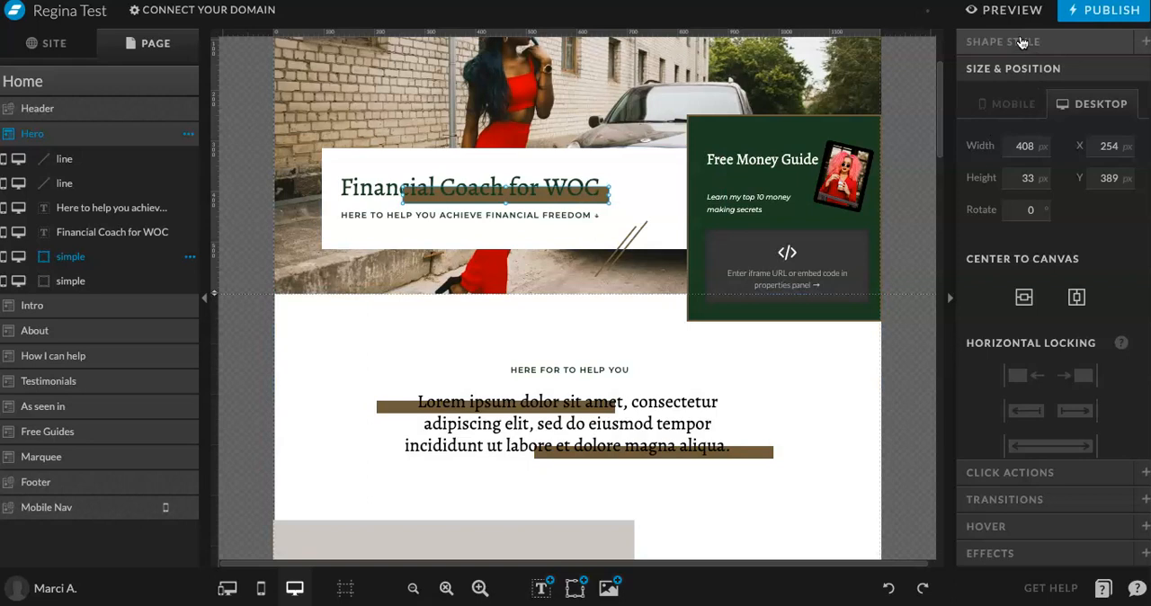
left_click(1003, 42)
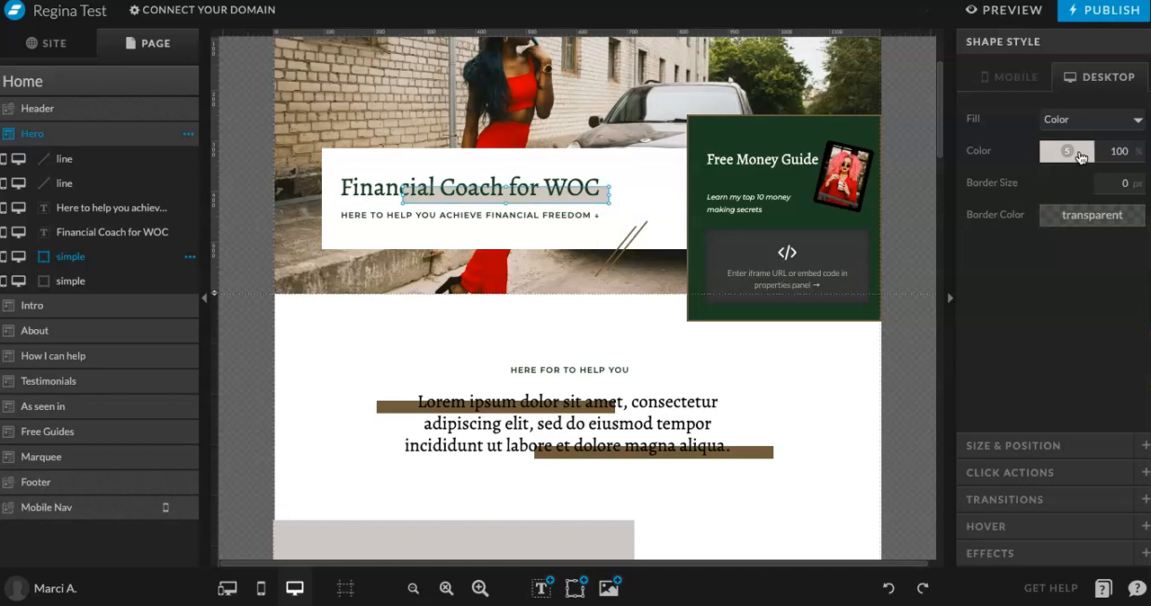
left_click(31, 305)
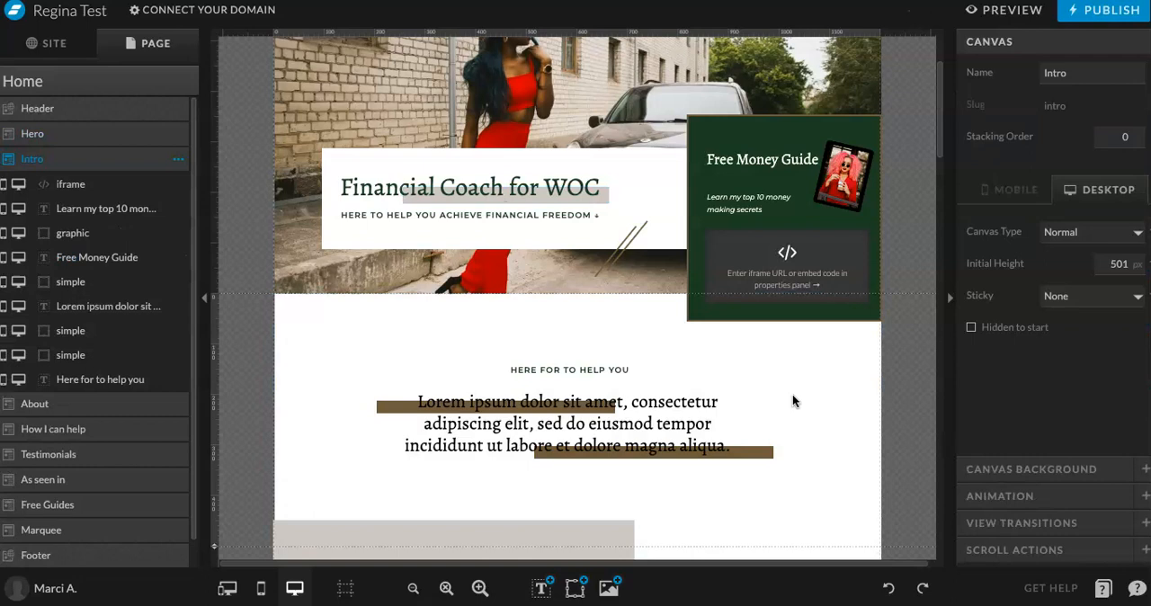
Recolour the 'simple' bars behind the intro paragraph to palette colour 5.
left_click(570, 424)
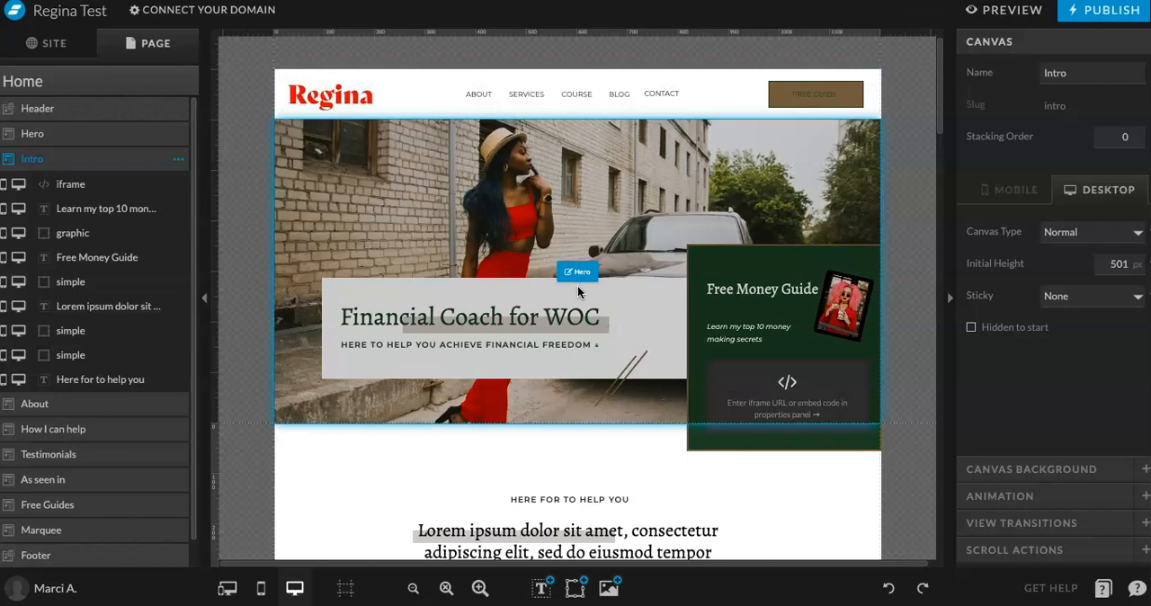
scroll("down", 3)
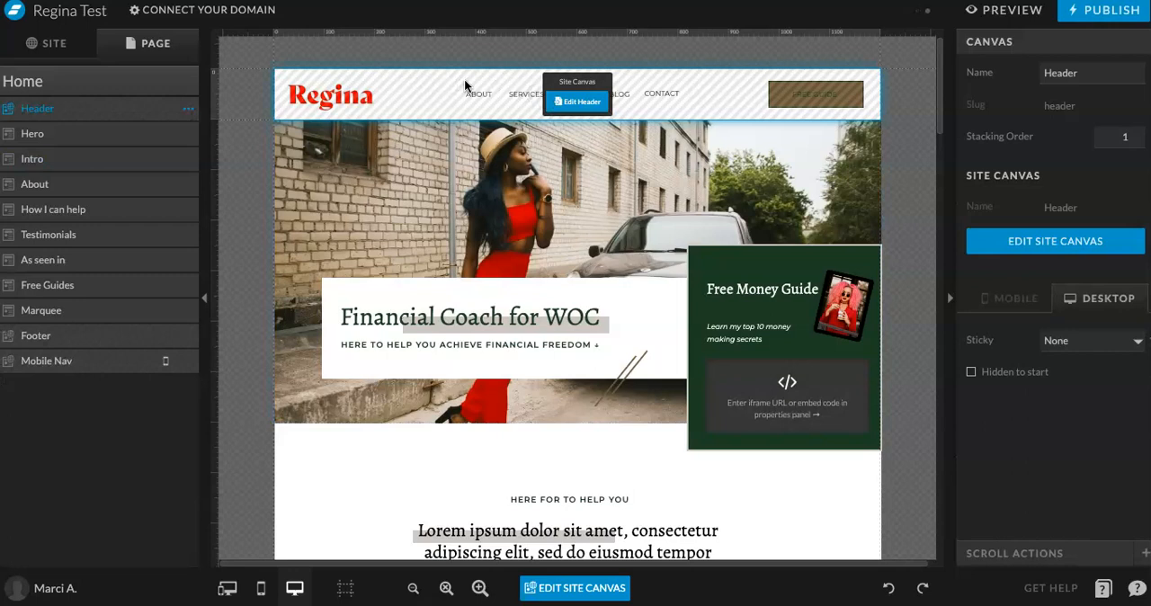
Open the shared Header site canvas for editing to swap in the ALMA logo.
left_click(577, 101)
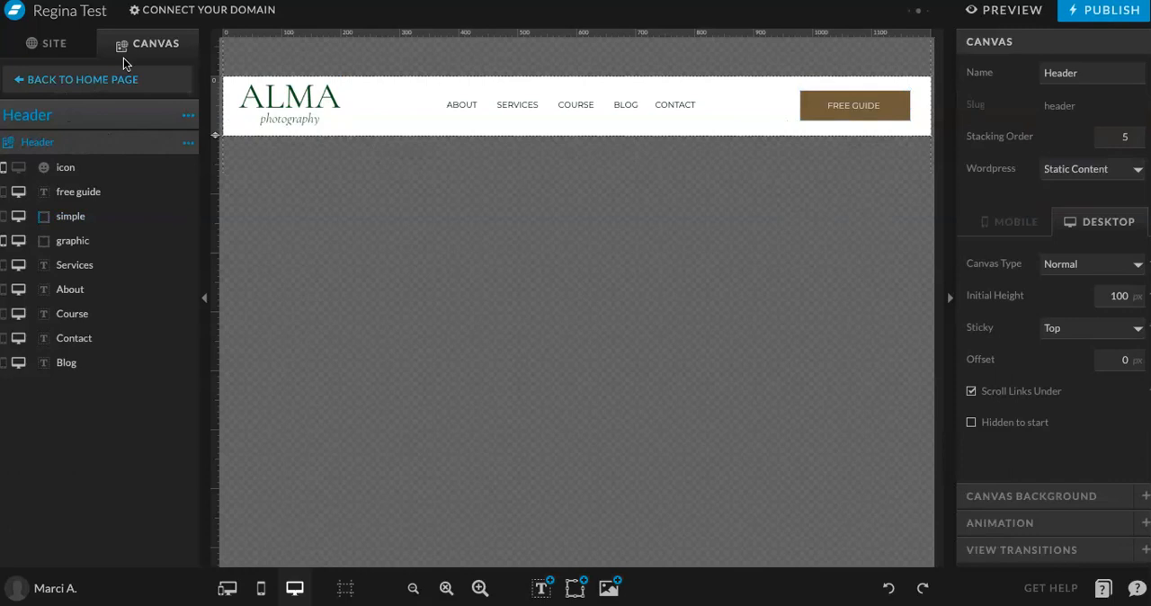
Use Logo.png as the footer logo and make the footer background beige.
left_click(82, 79)
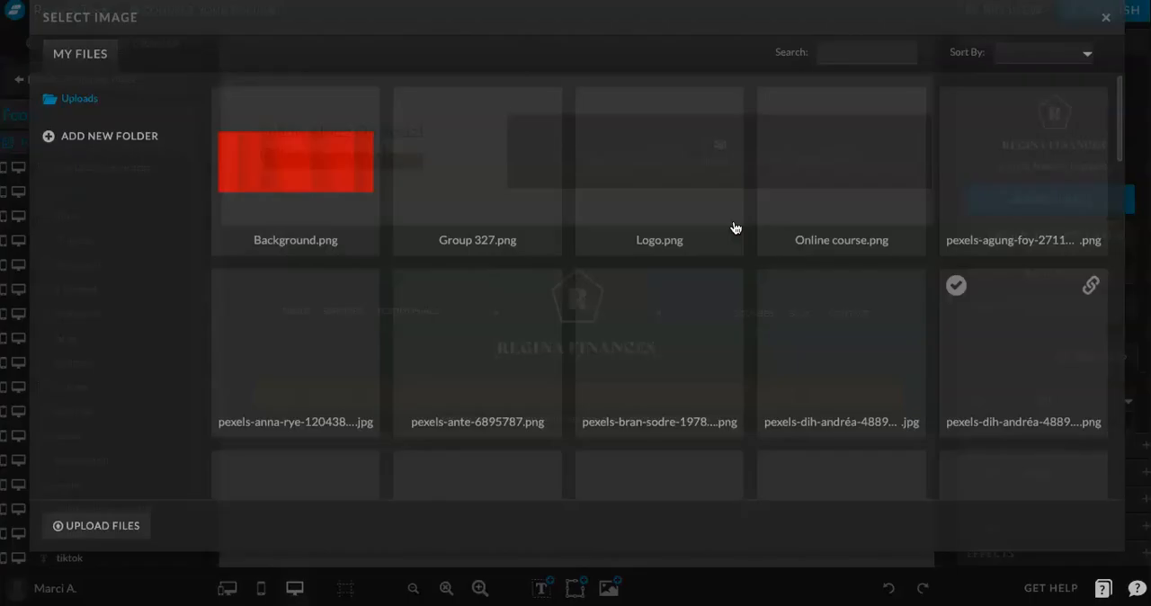
left_click(1106, 17)
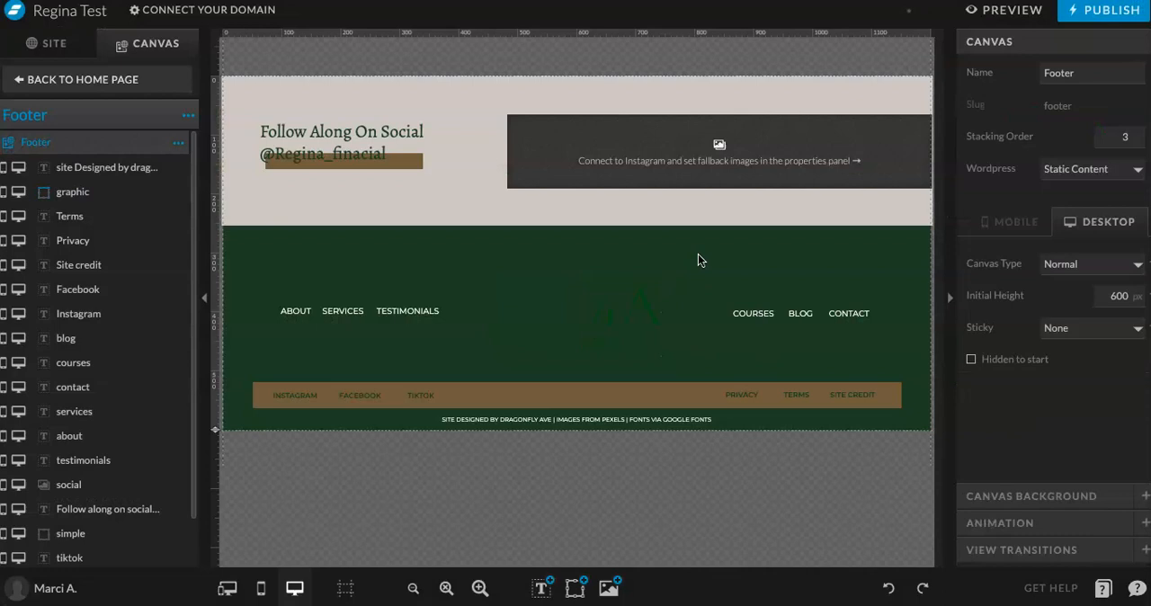
left_click(1031, 495)
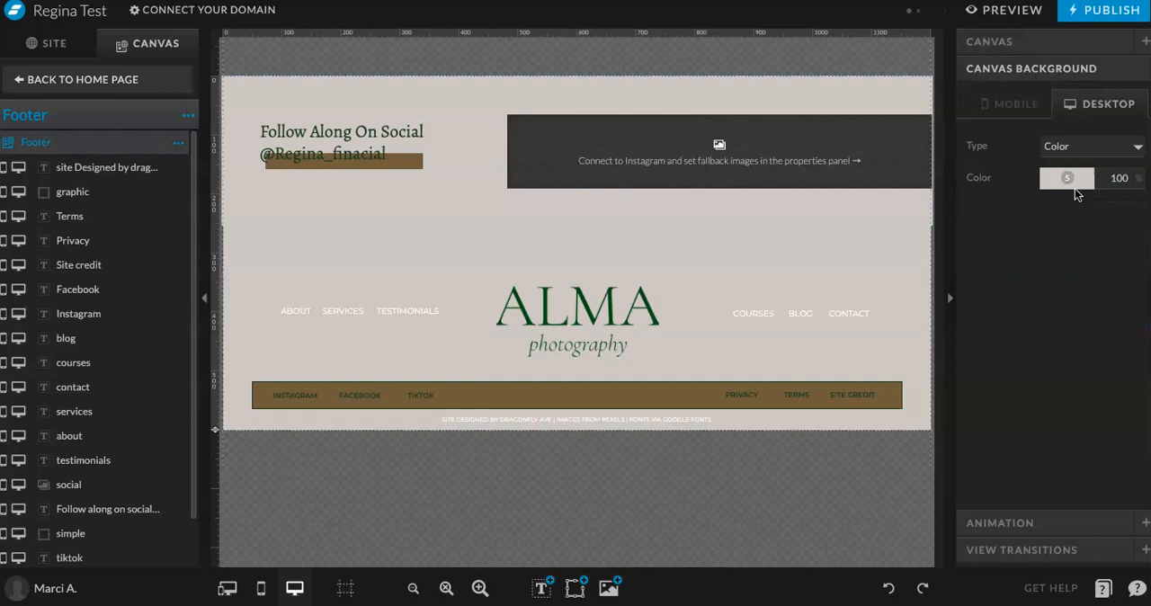
left_click(1067, 177)
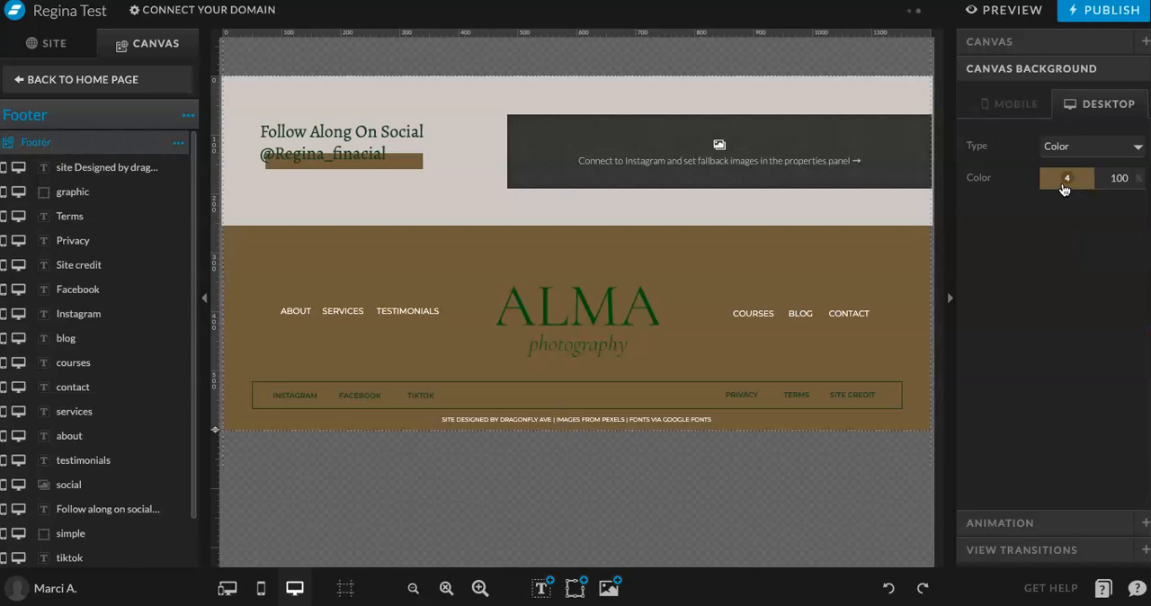
left_click(1067, 177)
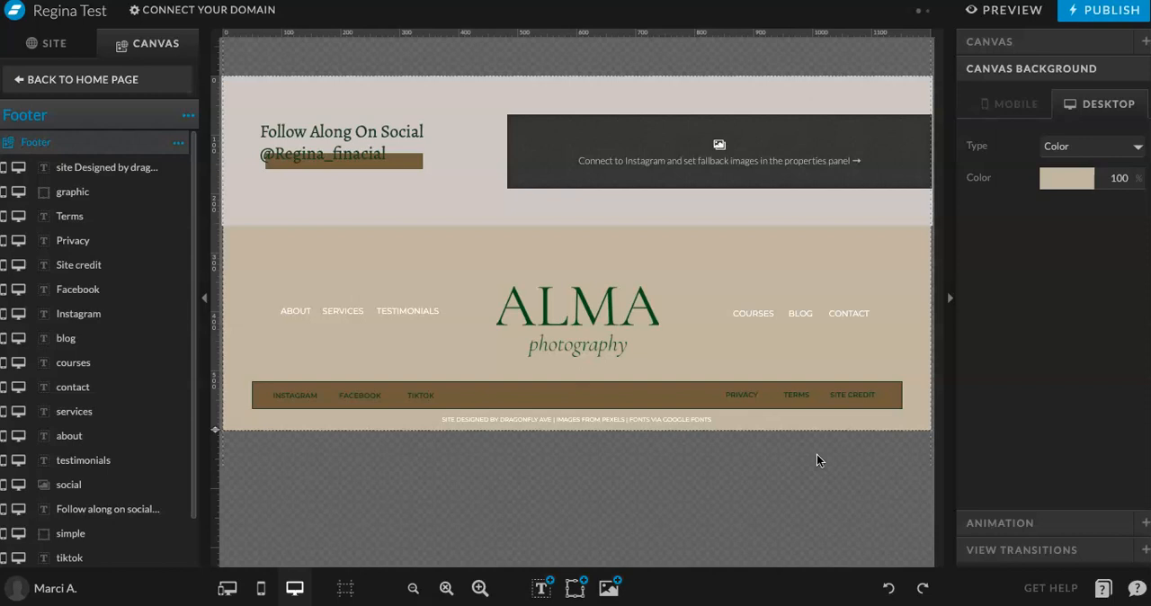
left_click(82, 79)
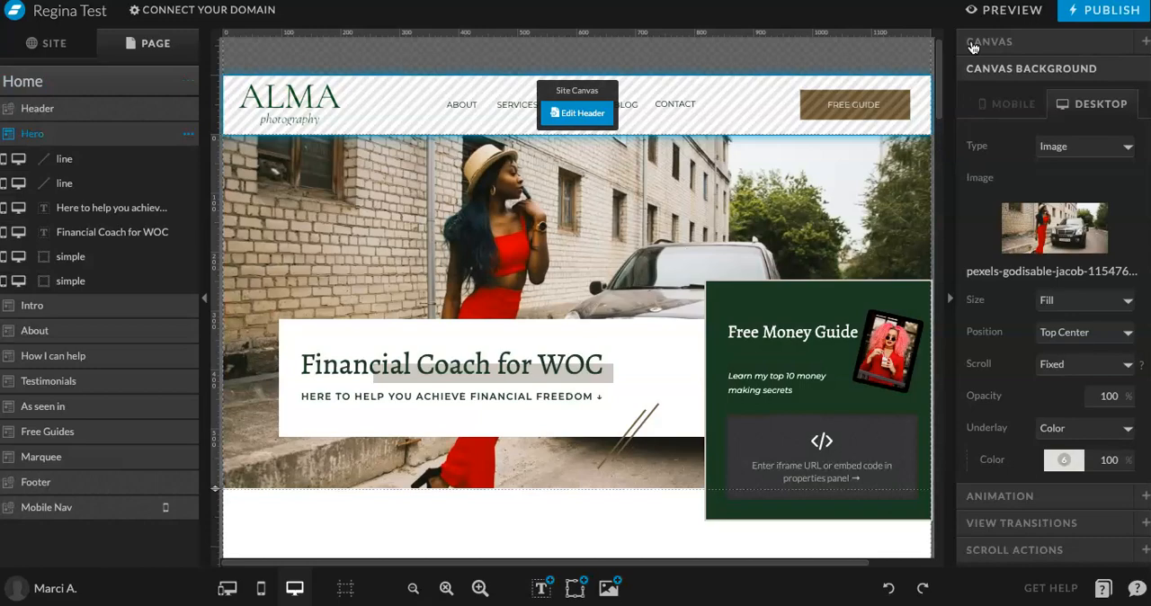
Set the hero background to the pexels-mathias-reding arched corridor photo, middle centre.
left_click(1053, 228)
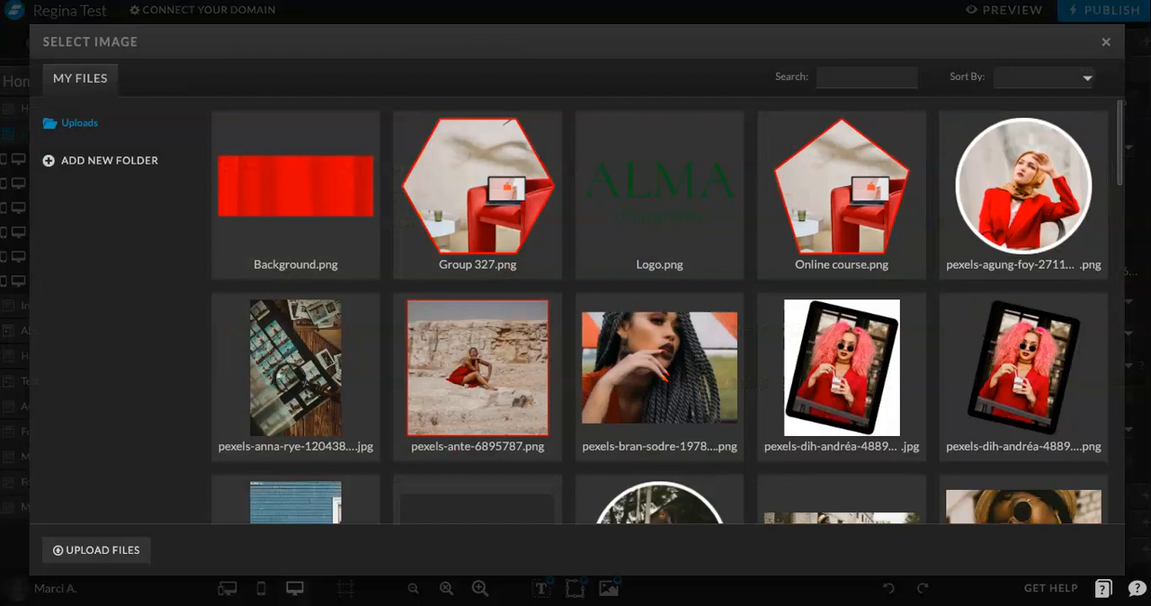
left_click(295, 366)
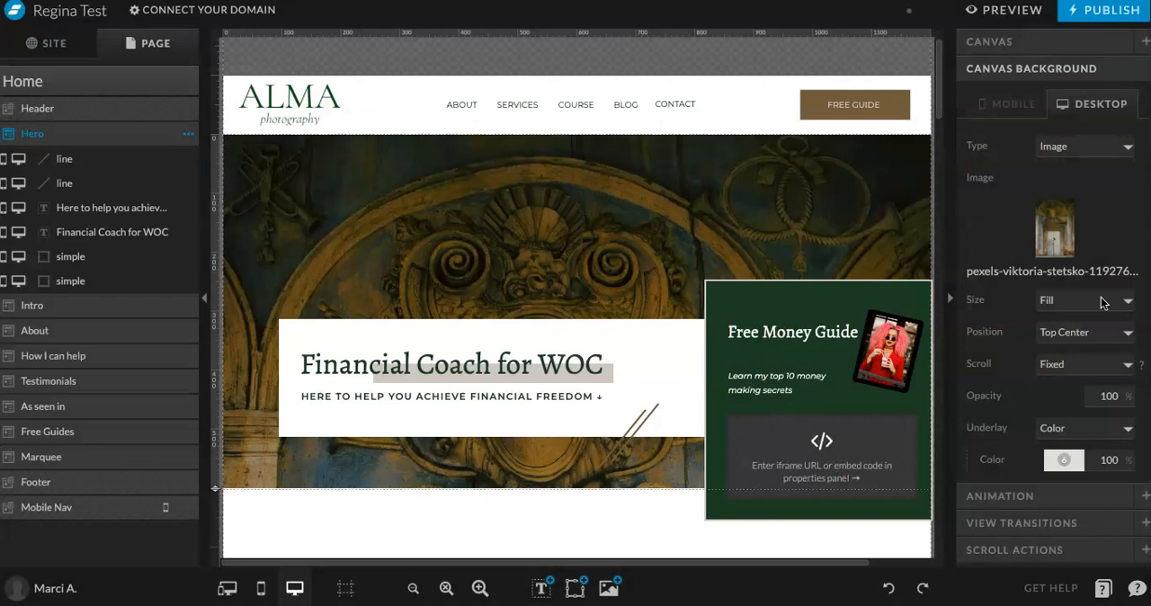
left_click(1055, 228)
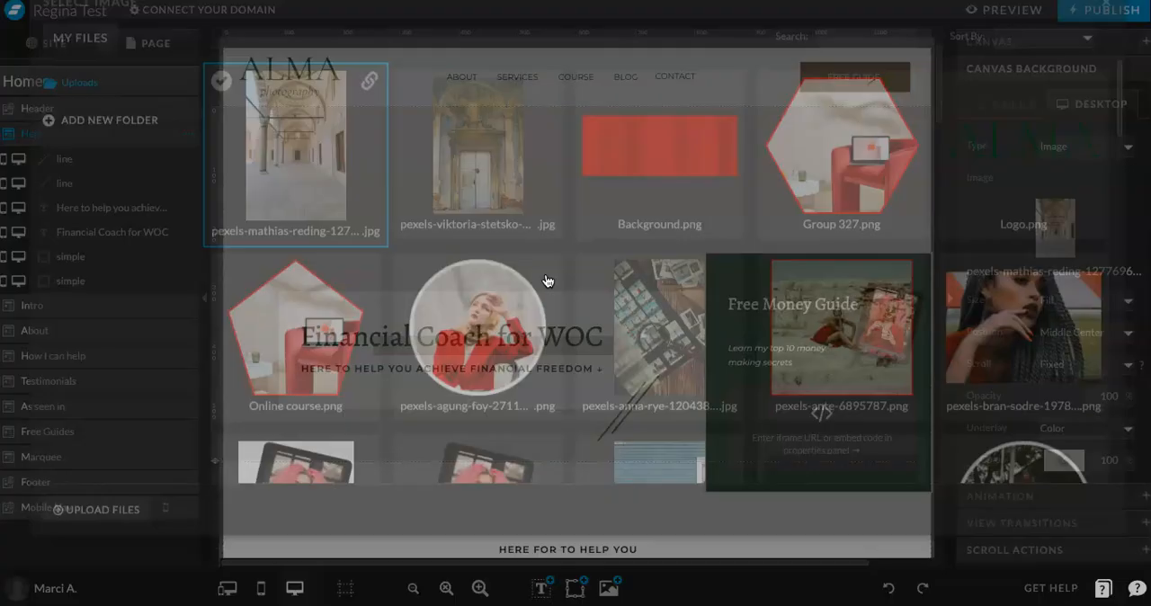
left_click(295, 153)
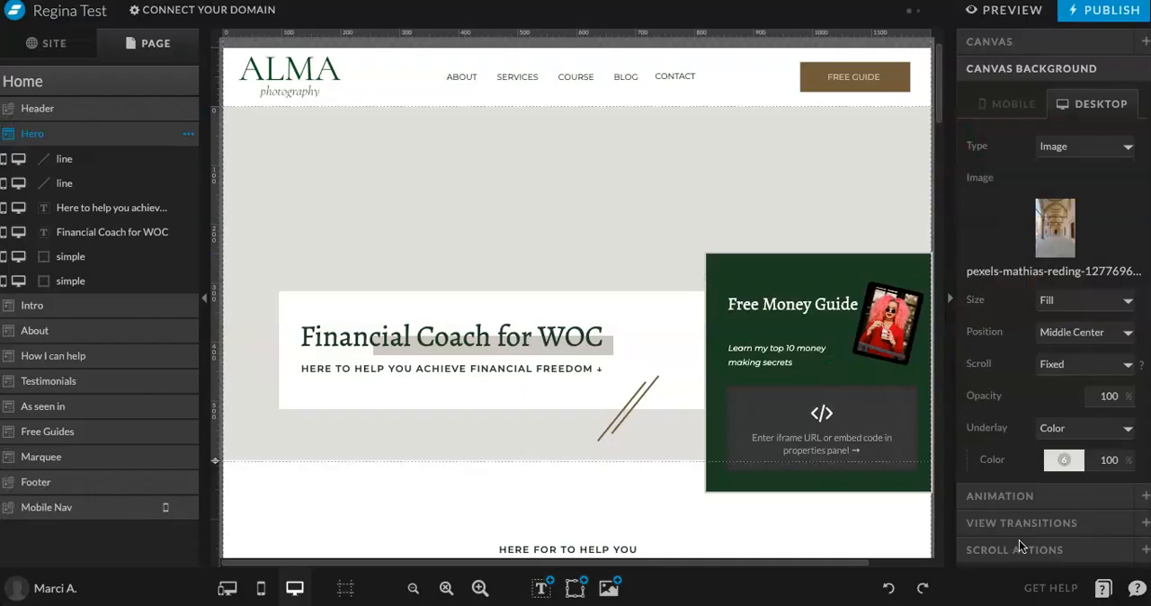
left_click(1054, 226)
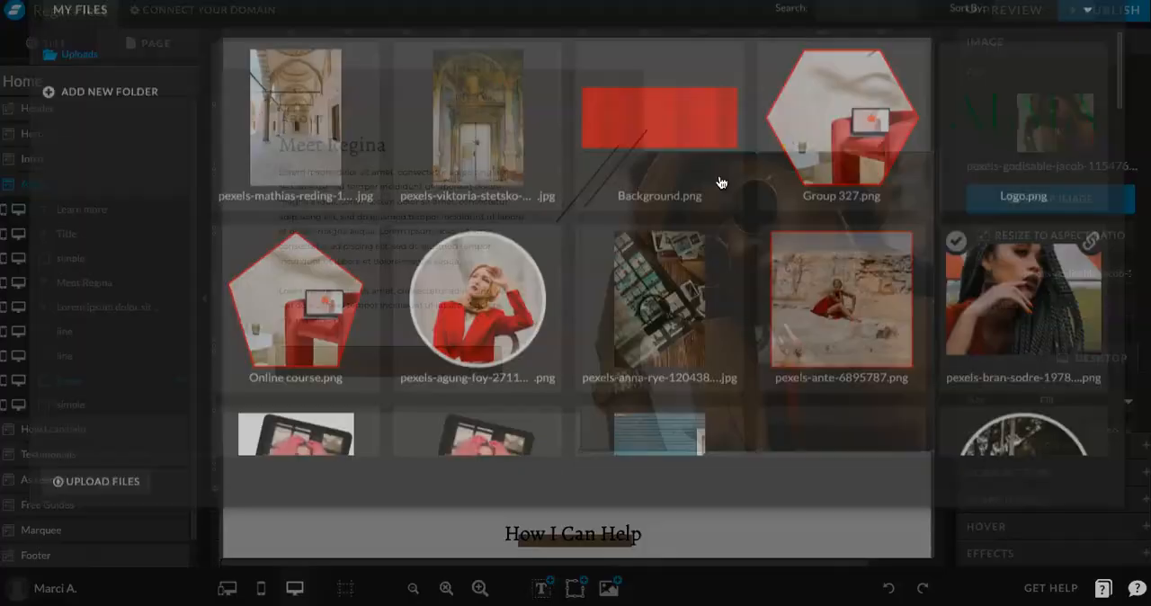
Upload the ALMA logo and photo files into the site's Media Library.
left_click(660, 183)
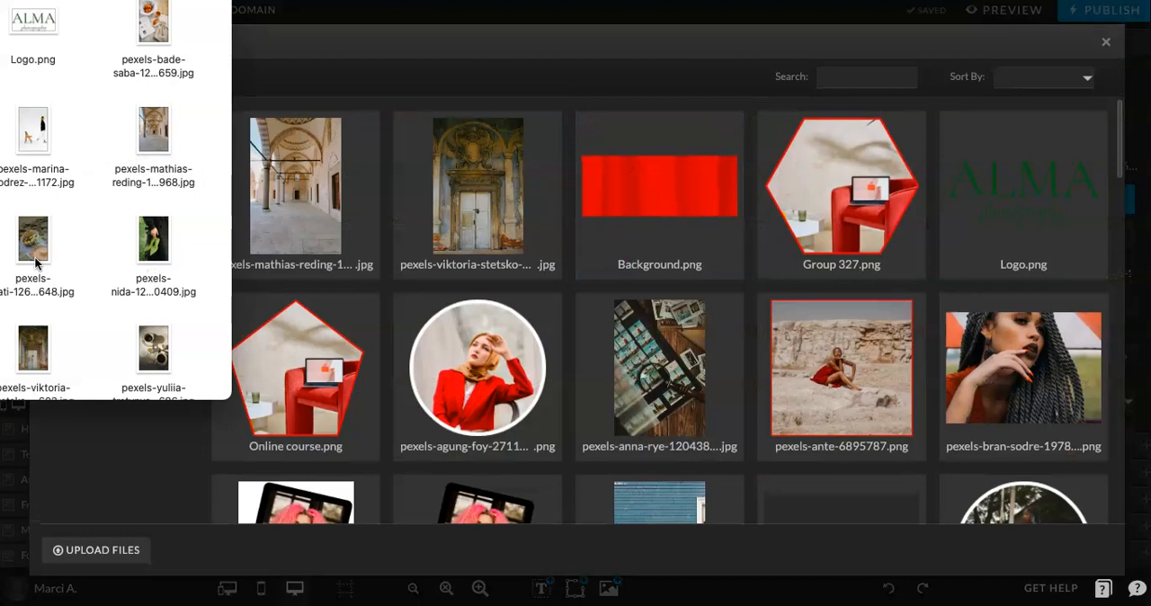
left_click(295, 184)
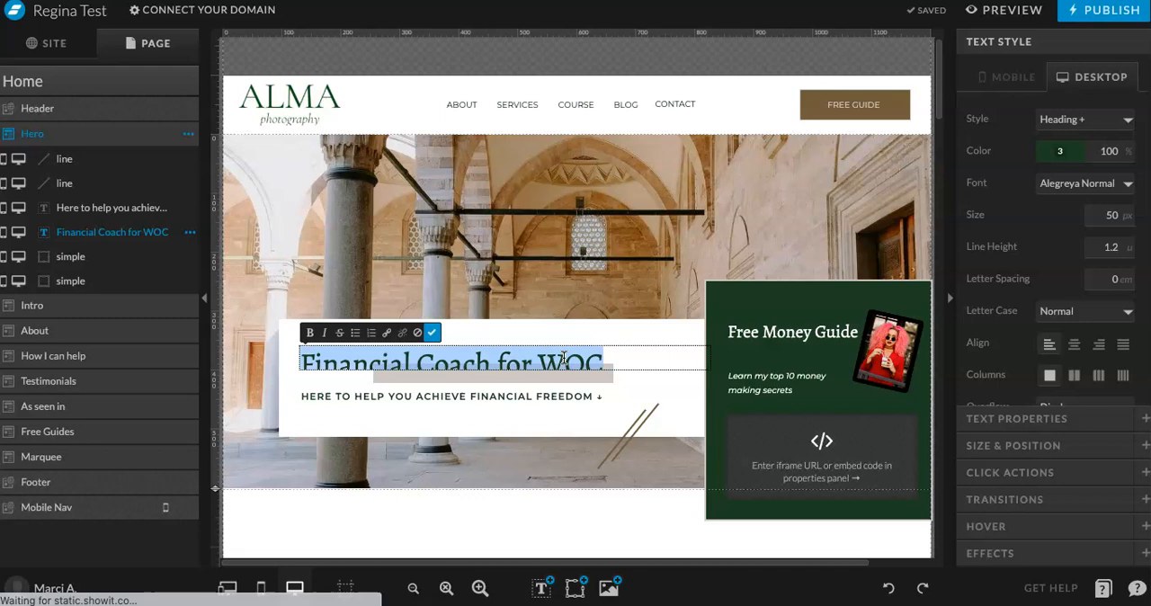
Retype the Home hero heading as 'Photography for Travelers'.
type("Photography for Travelers")
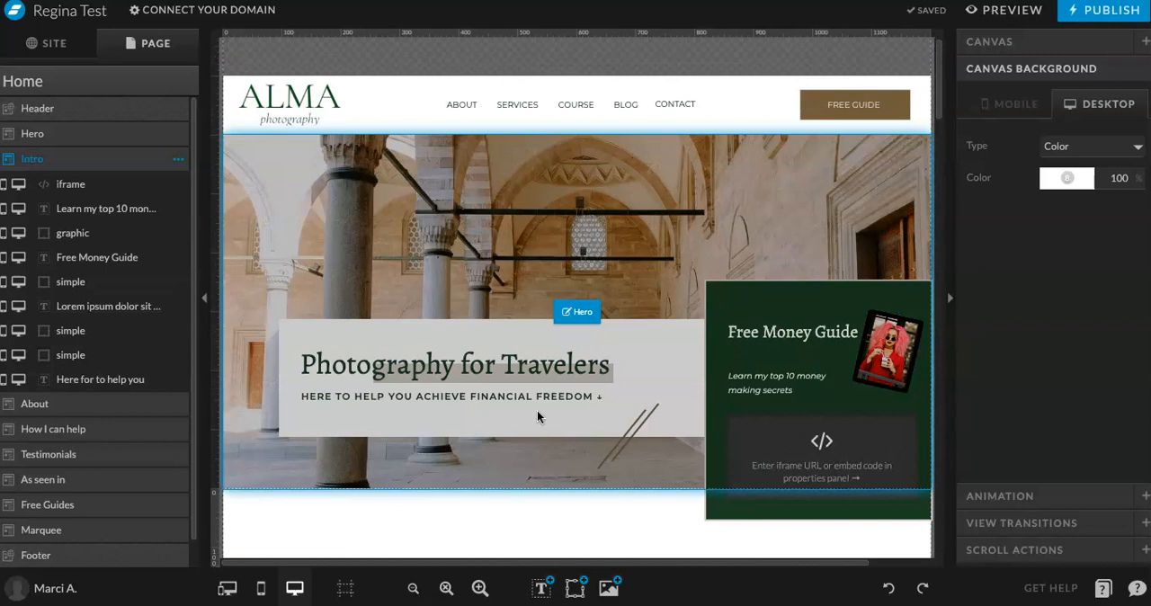
left_click(49, 44)
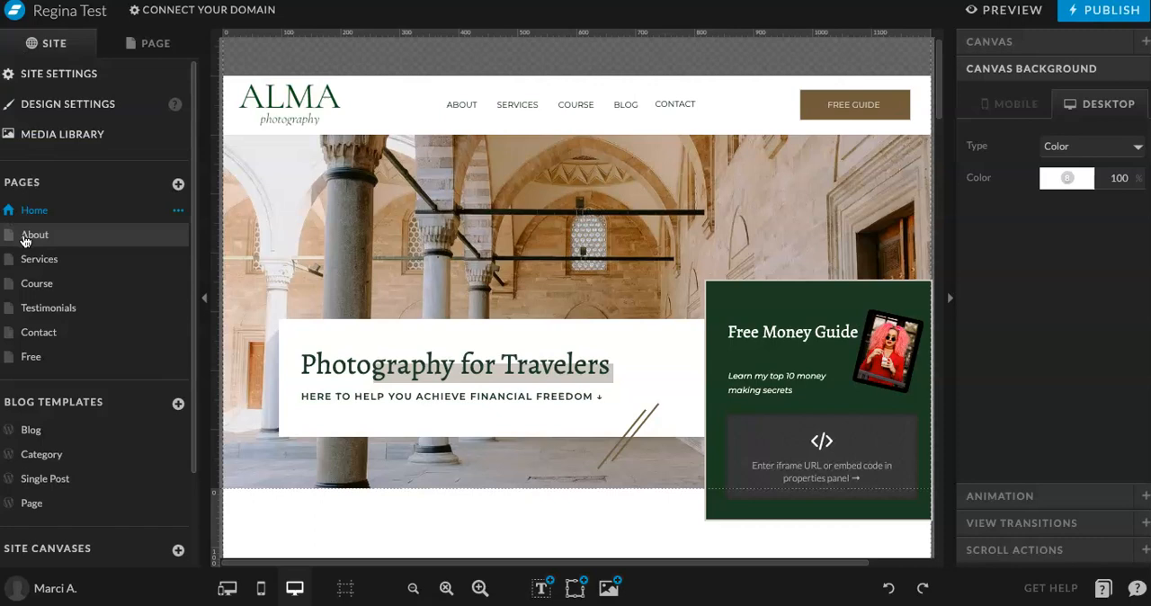
Preview the About page and other site pages from the Site tab.
left_click(38, 332)
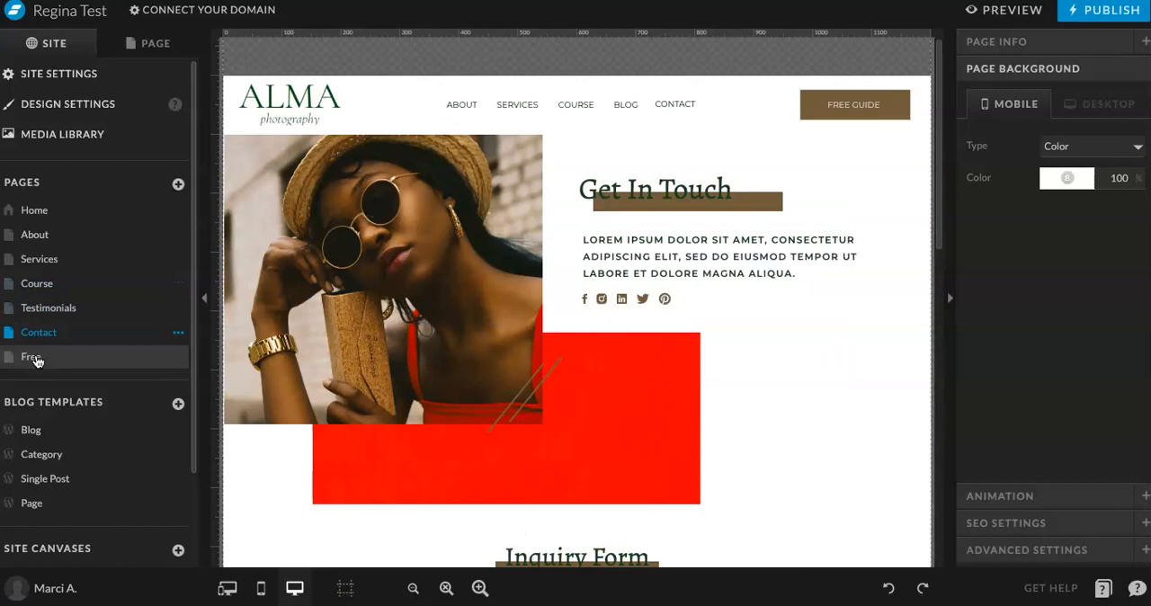
left_click(30, 429)
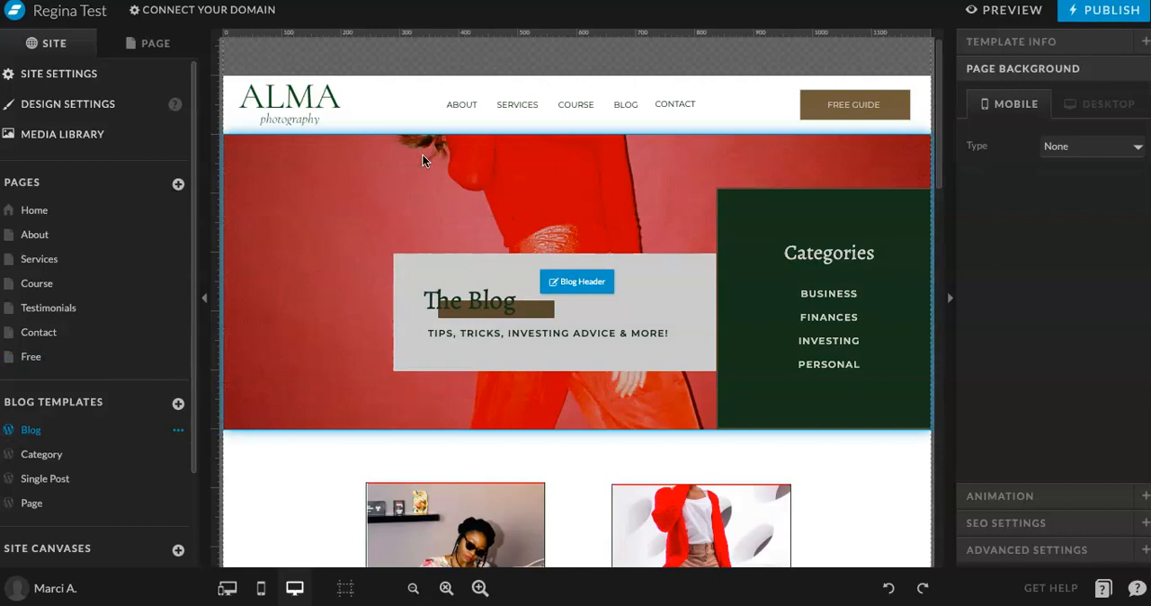
left_click(34, 209)
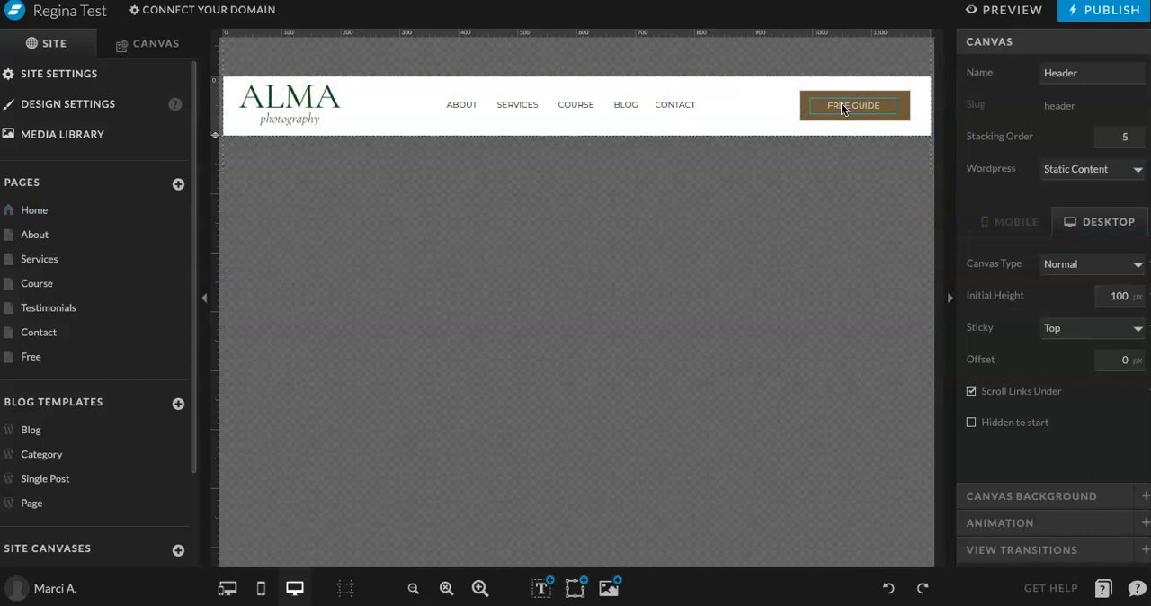
Link the header's FREE GUIDE button to the Free page.
left_click(853, 105)
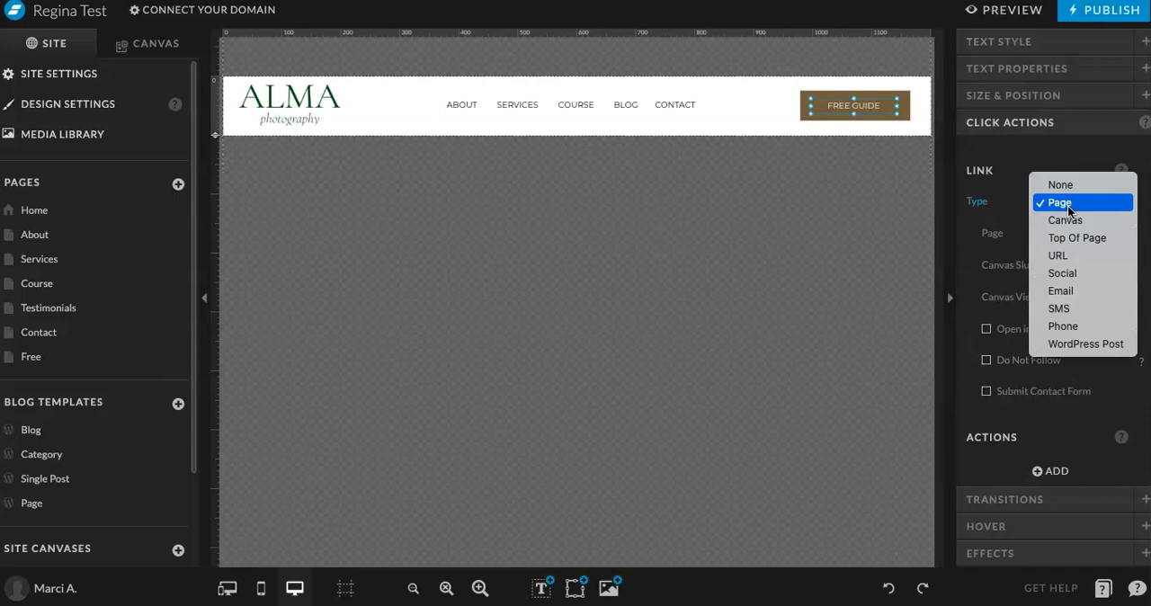
left_click(1059, 202)
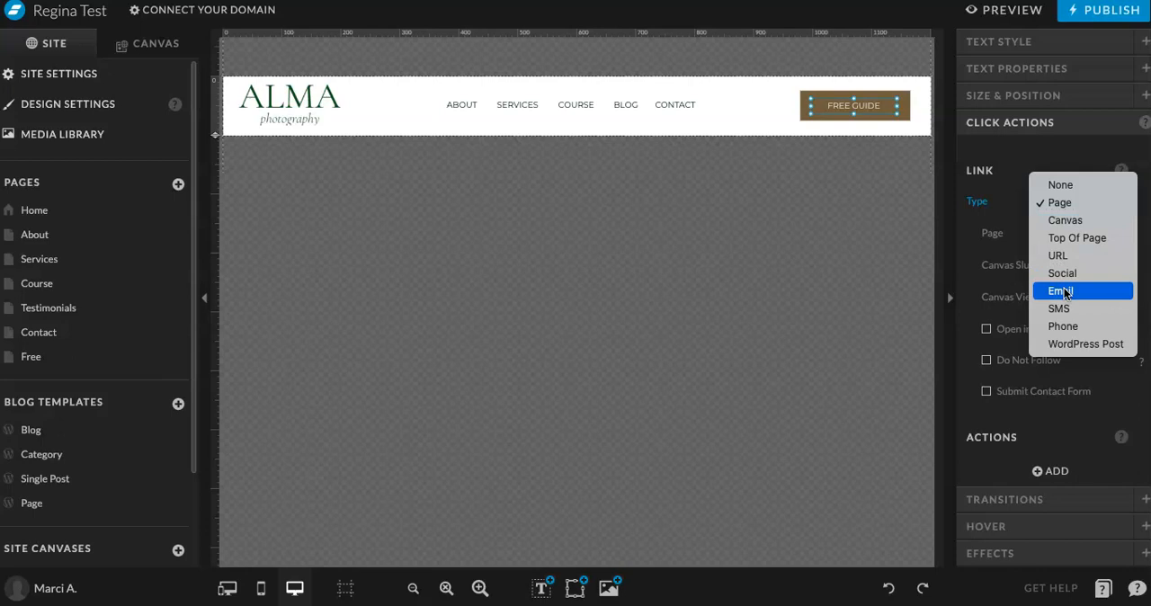
left_click(1059, 202)
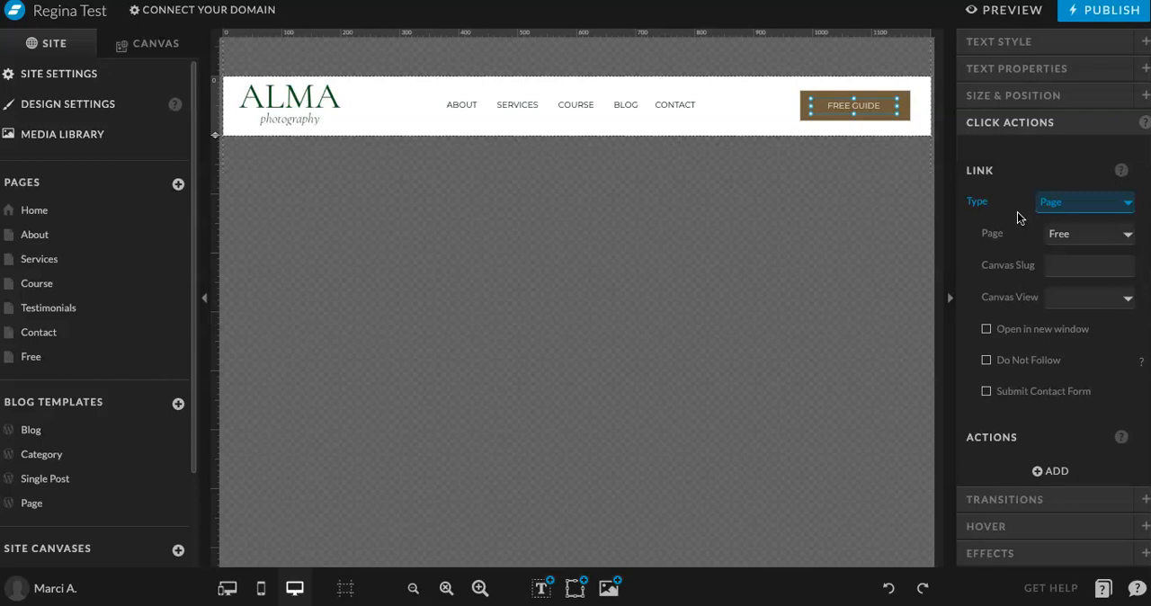
left_click(33, 209)
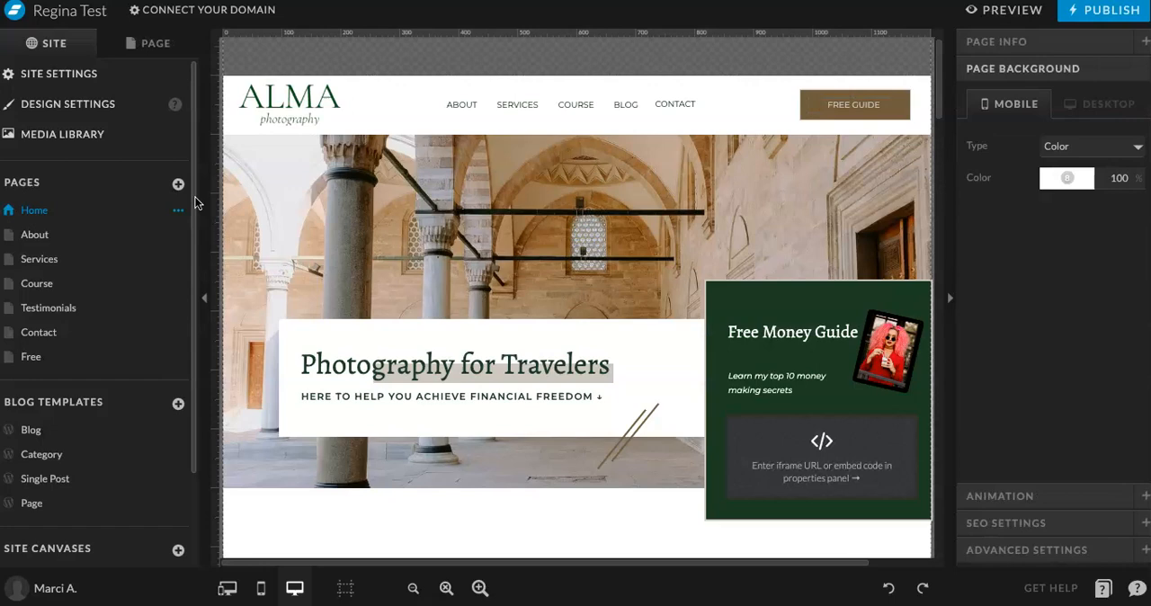
Scroll down the Home page and select the As Seen In section.
scroll("down", 3)
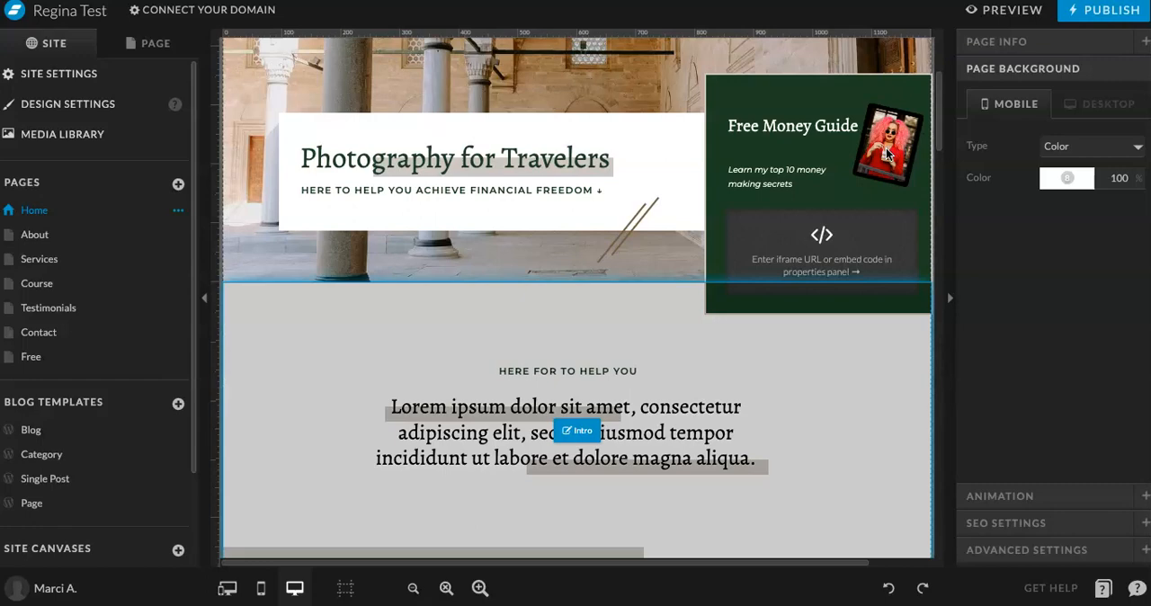
scroll("down", 3)
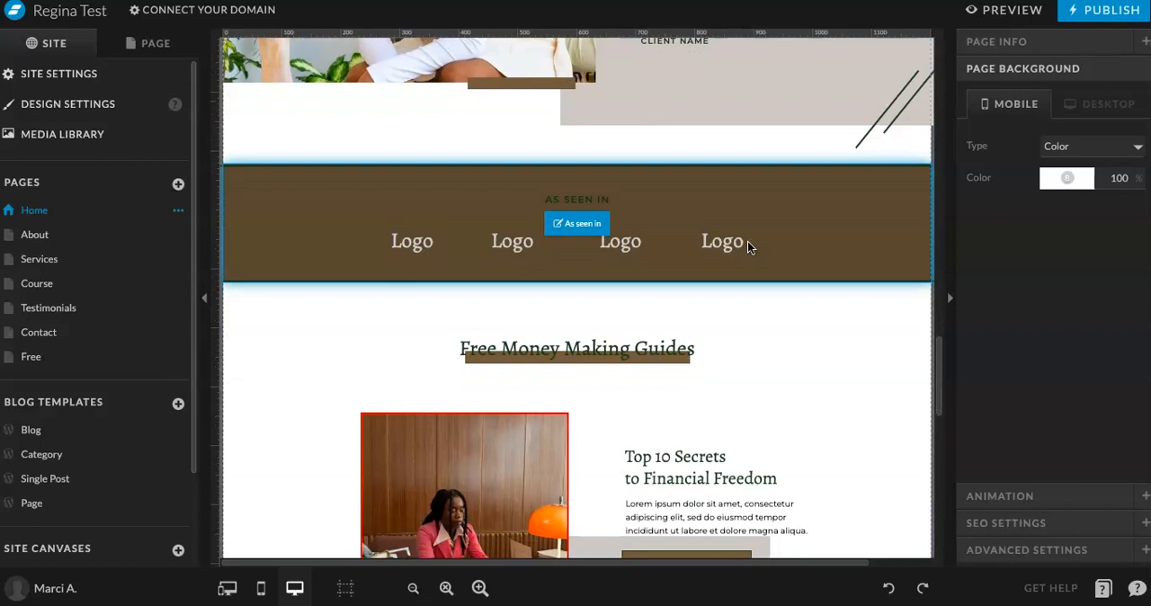
left_click(37, 283)
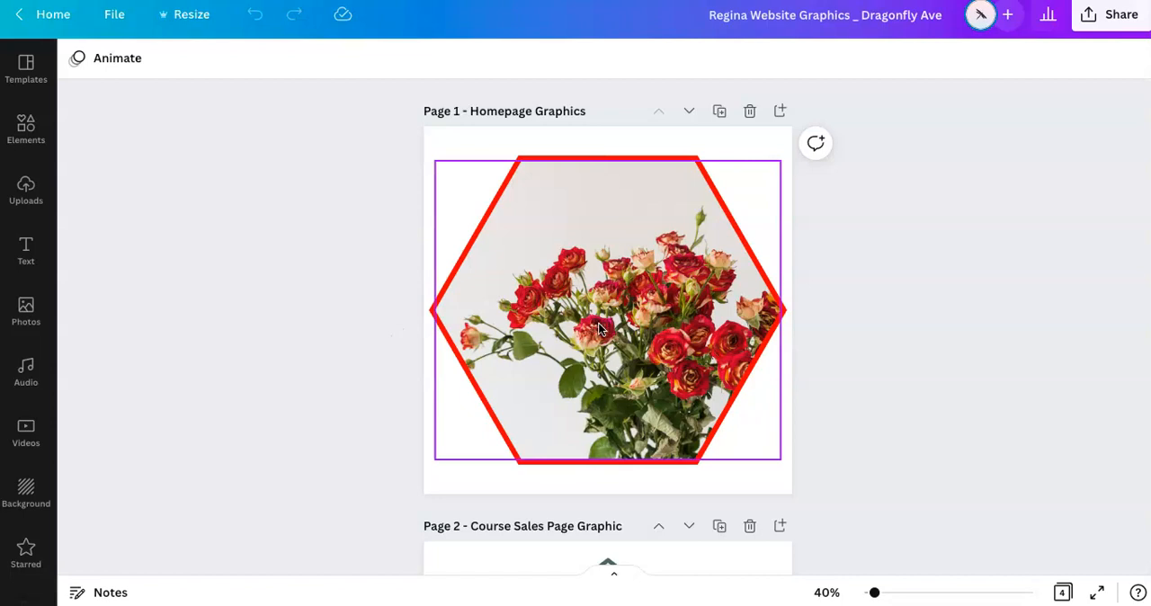
Select the hexagon-framed flower image in the Canva website graphics design.
left_click(601, 329)
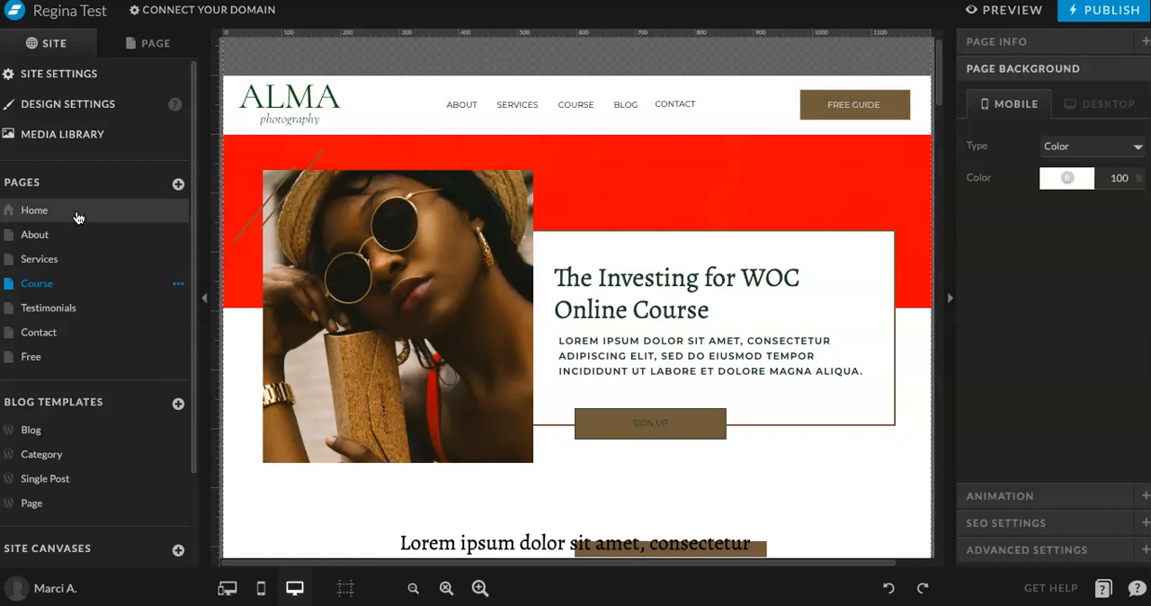
Select the Home page's Free Money Guide embed and open its Embed Info code.
left_click(35, 210)
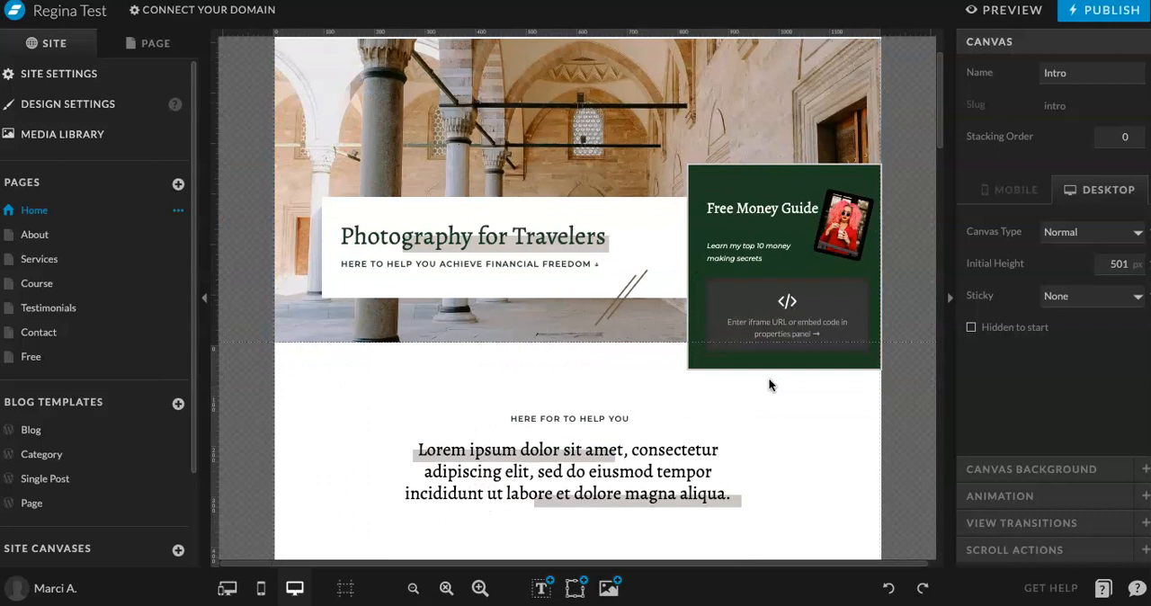
left_click(787, 312)
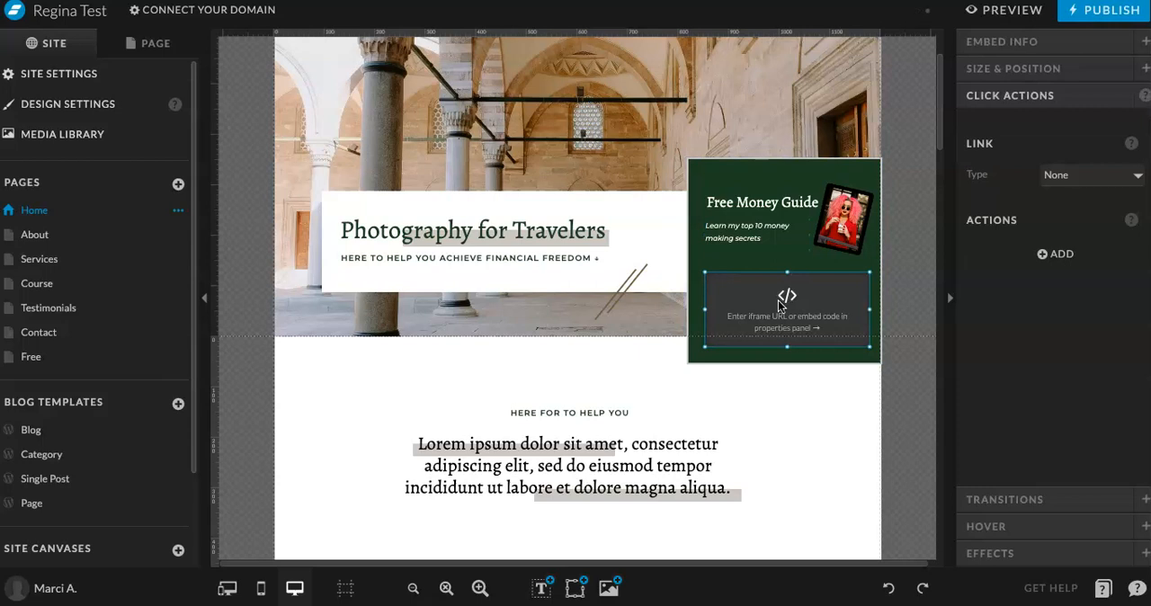
left_click(1002, 42)
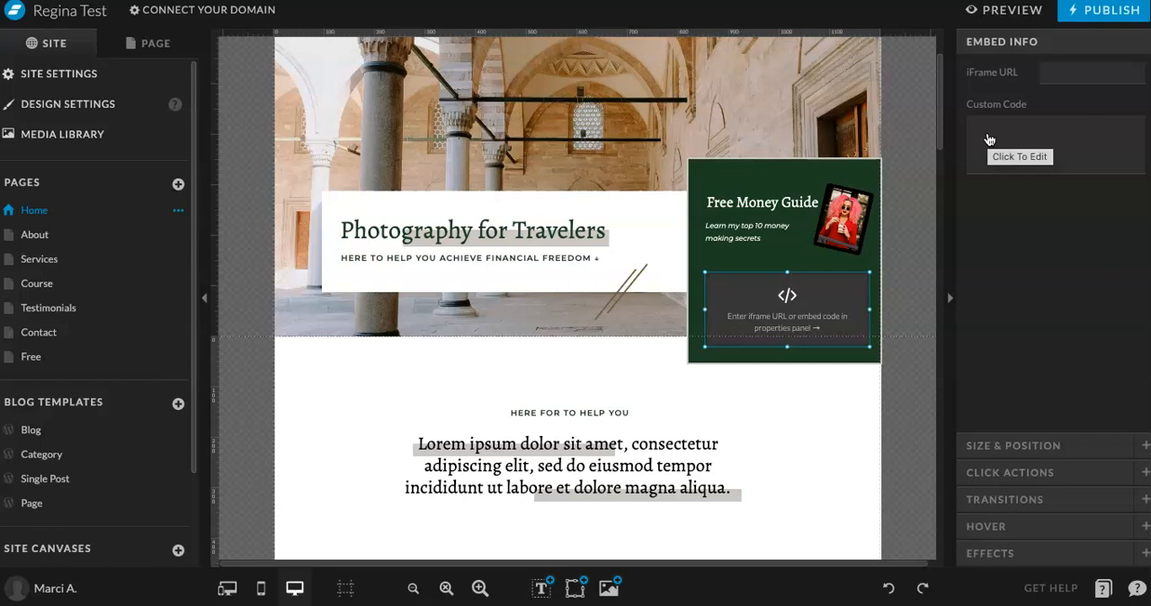
scroll("down", 3)
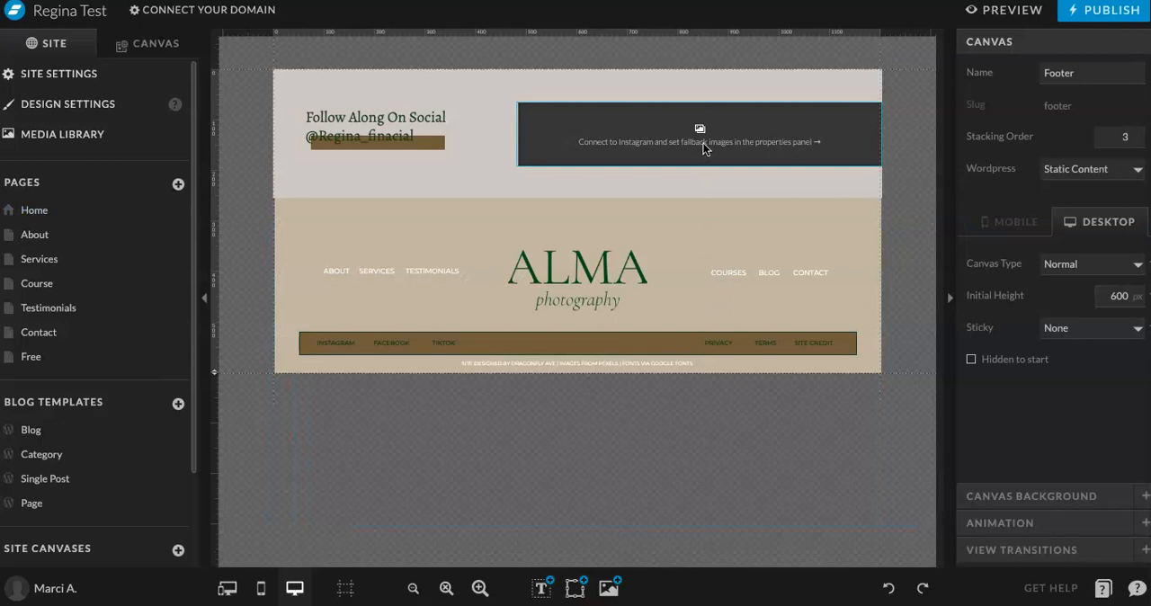
Select the footer Instagram feed, then the Free page's guide signup embed.
left_click(699, 135)
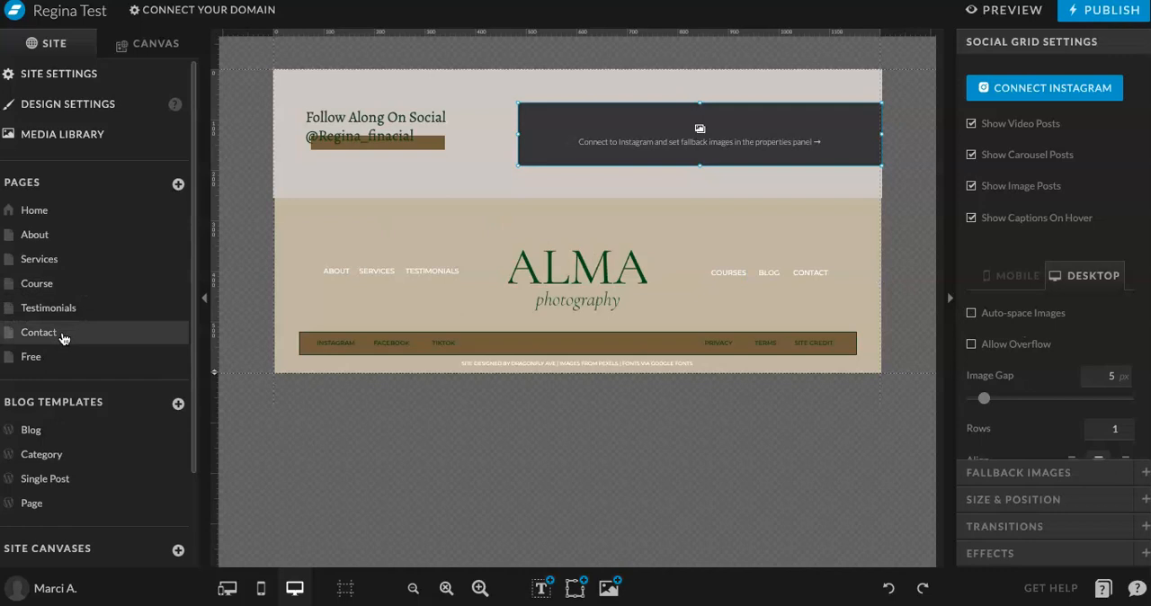
left_click(31, 356)
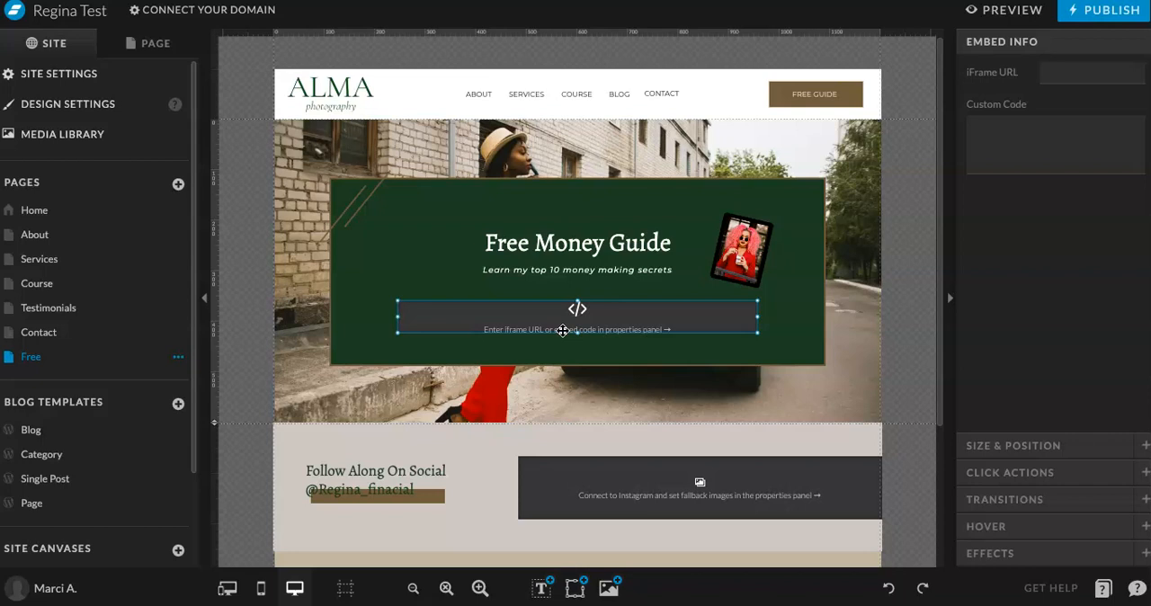
left_click(34, 209)
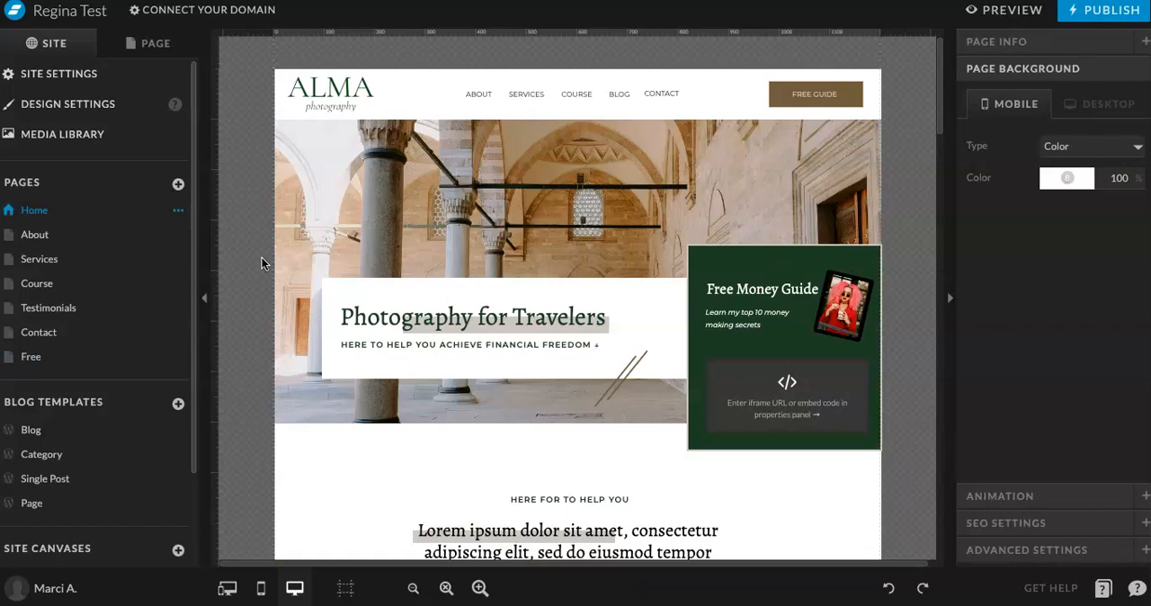
Scroll the Home page past the services down to the social feed.
scroll("down", 3)
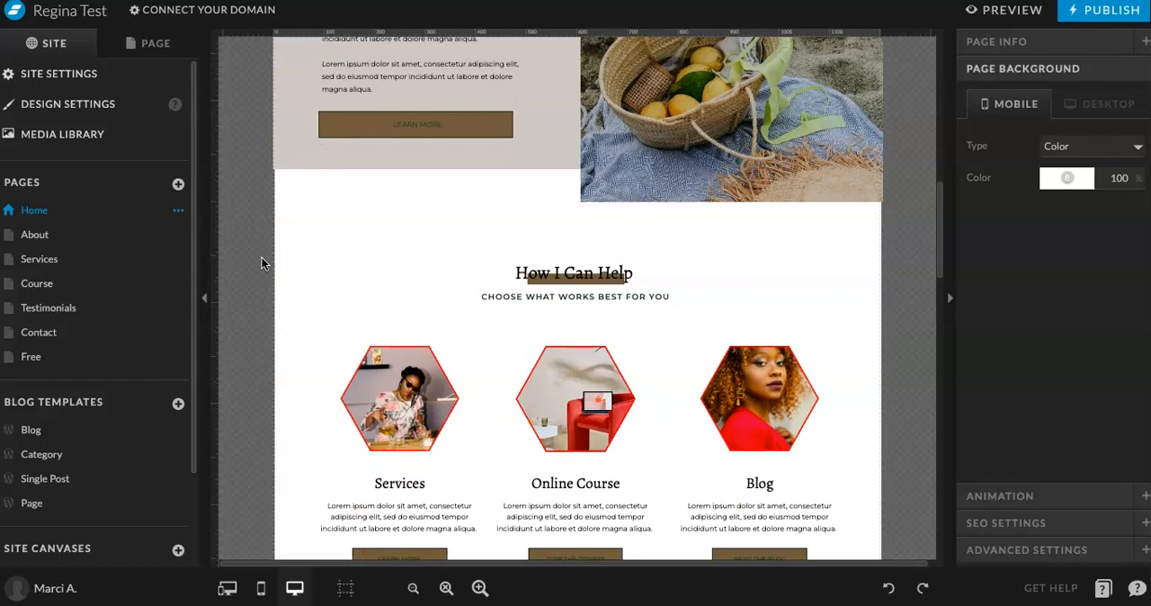
scroll("down", 3)
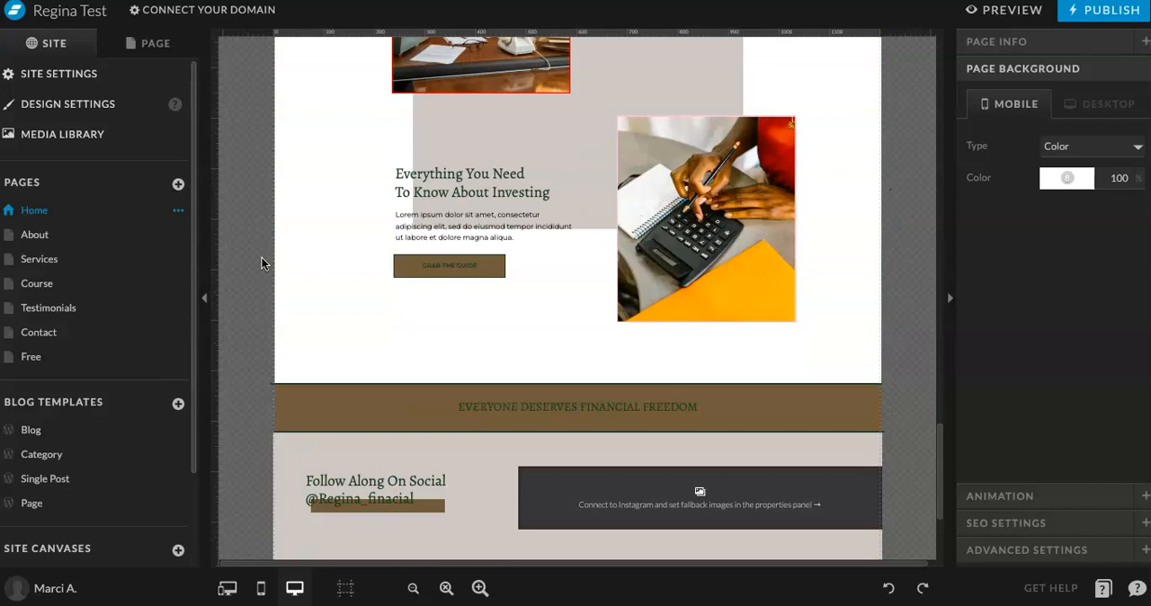